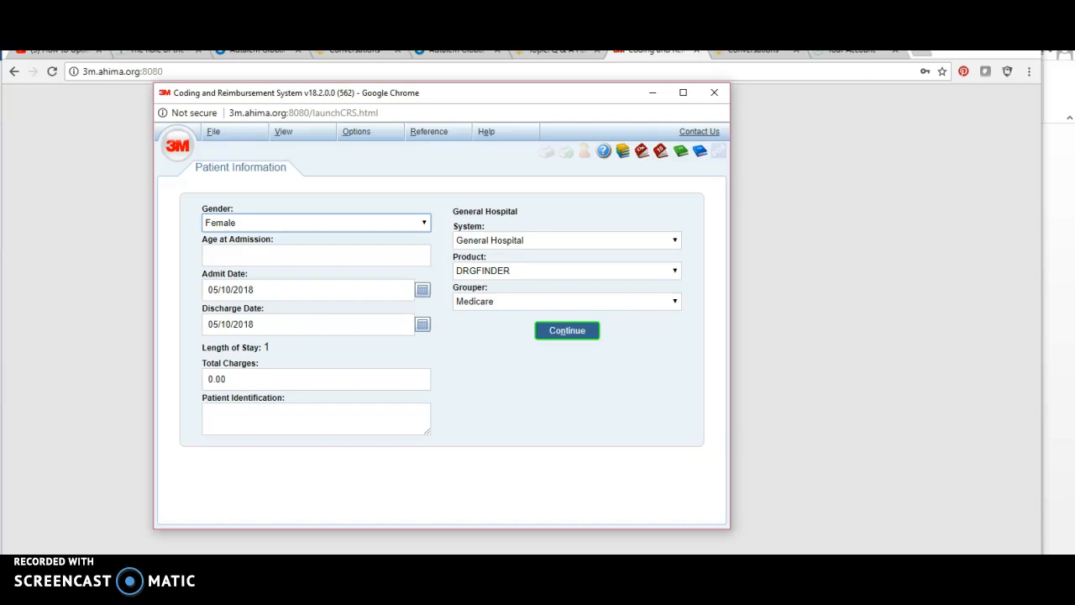
mouse_move(366, 158)
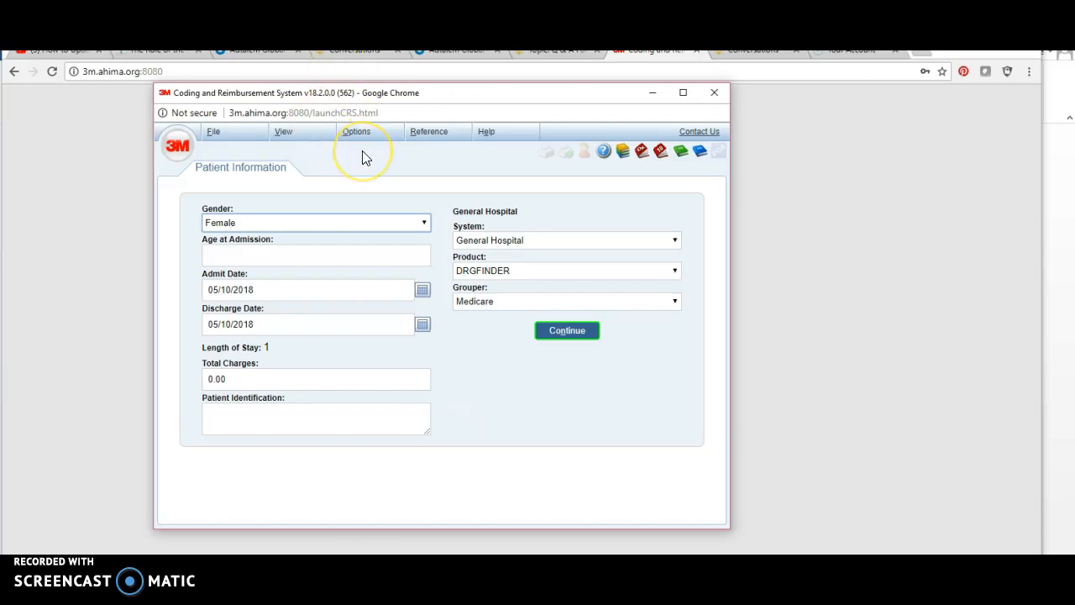
mouse_move(367, 158)
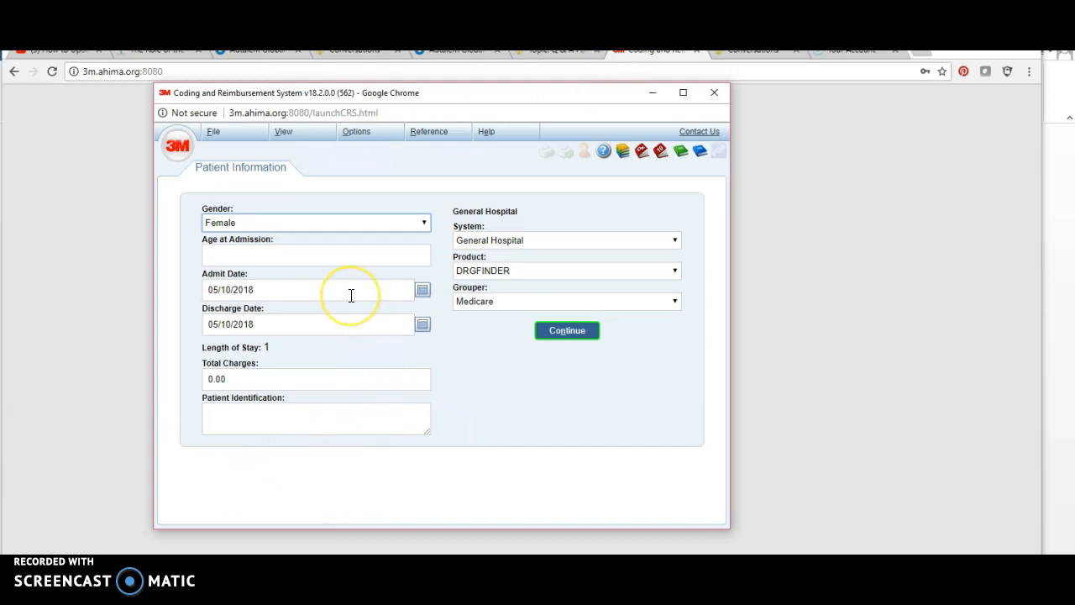
mouse_move(305, 202)
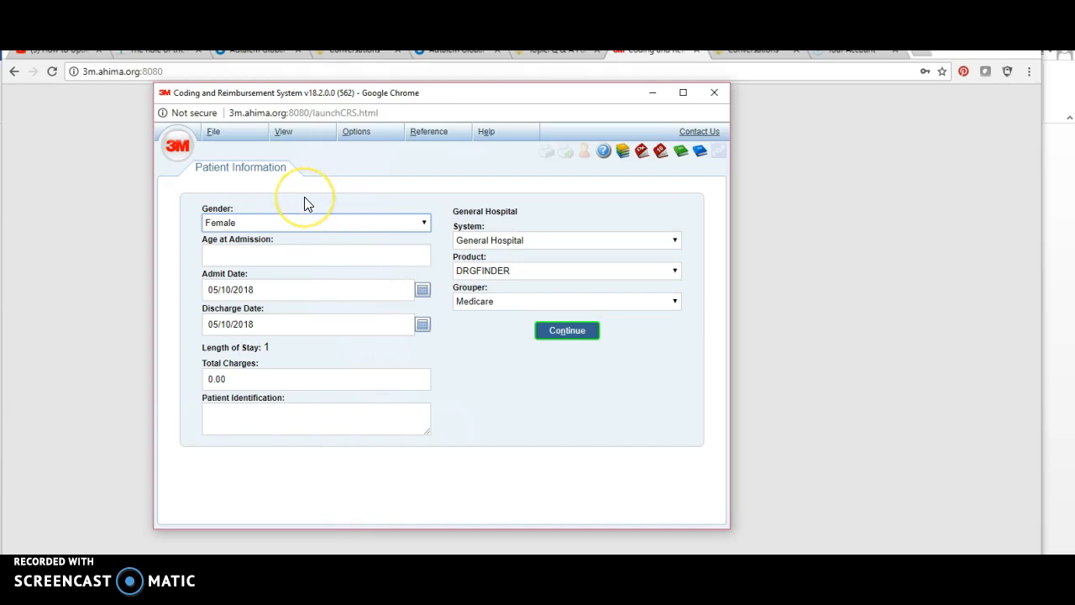
mouse_move(292, 228)
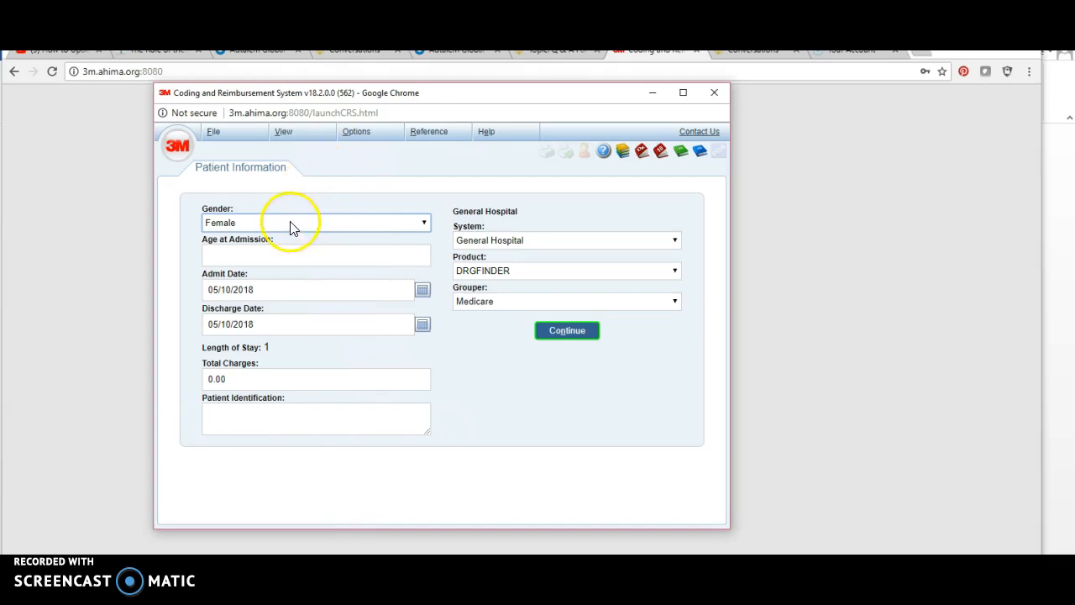
Step: Record the patient as male, age 40 at admission, keeping DRGFINDER product with Medicare grouper
click(423, 221)
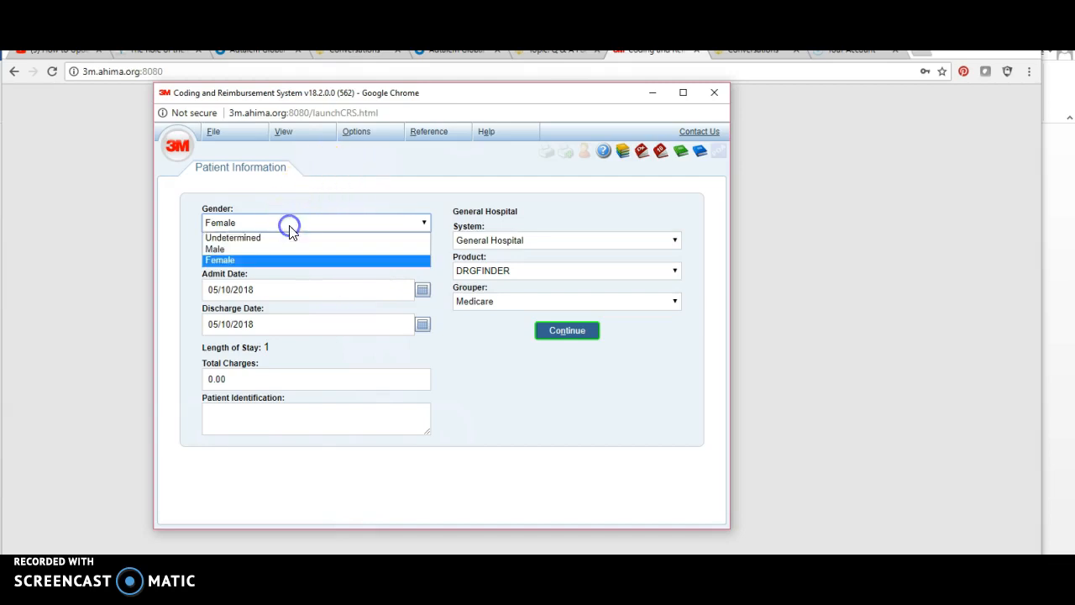
mouse_move(231, 249)
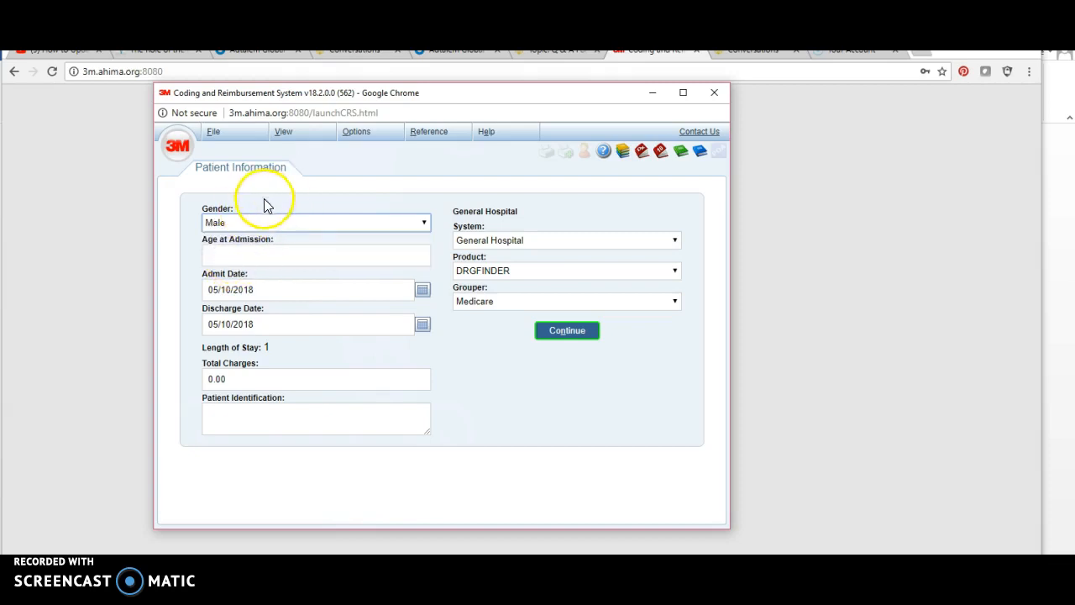
mouse_move(289, 219)
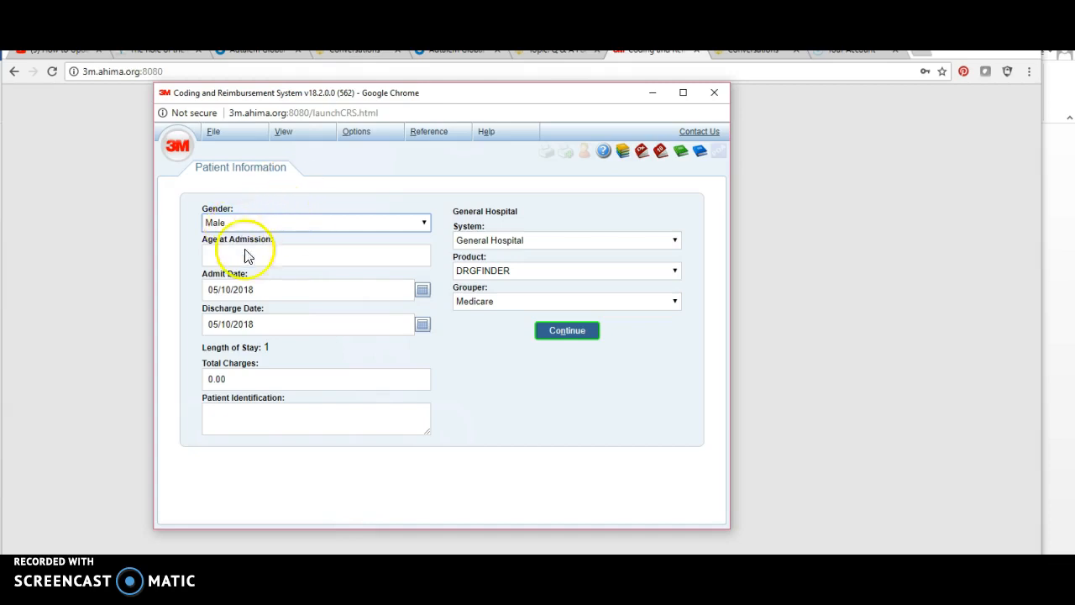
click(316, 255)
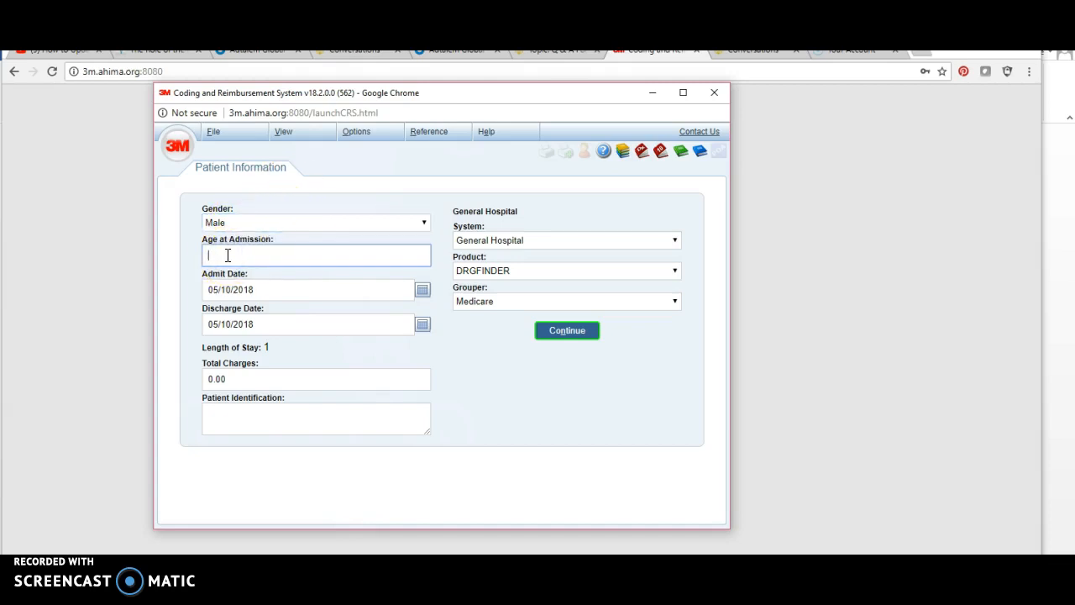
text(40)
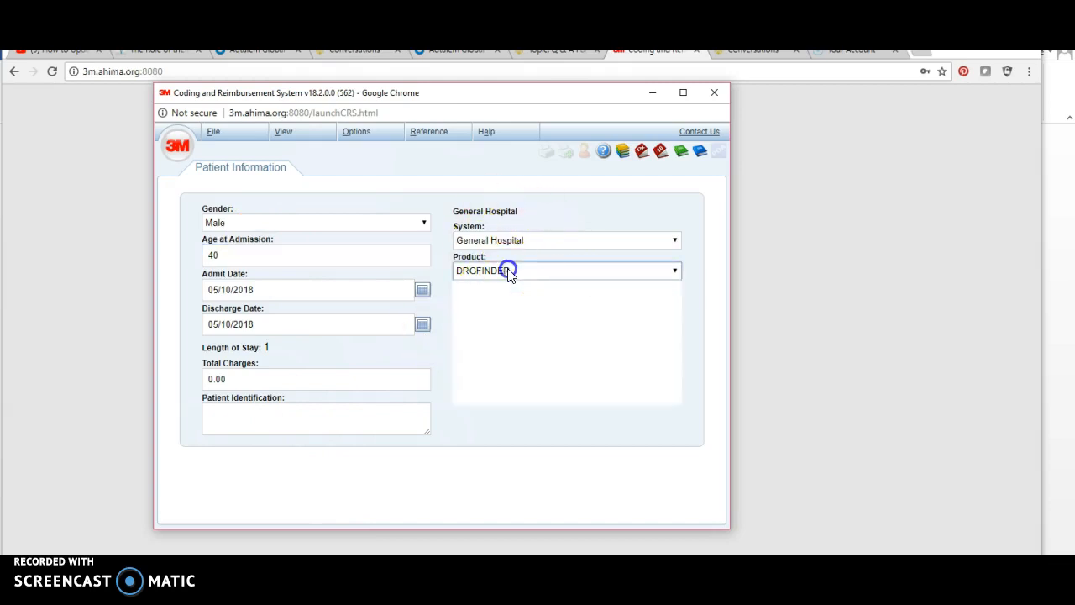
click(675, 268)
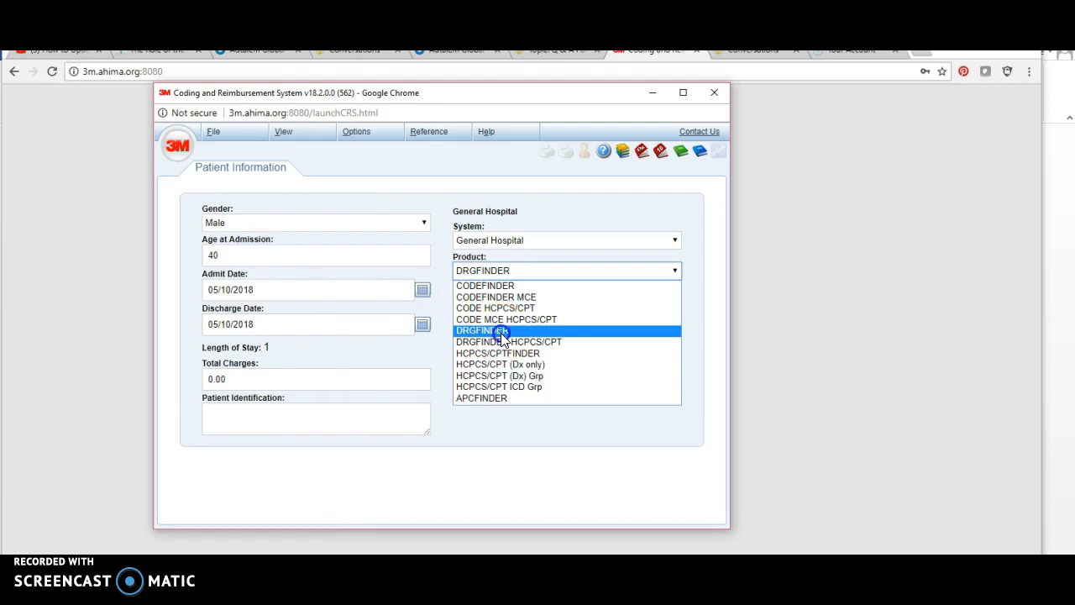
click(480, 330)
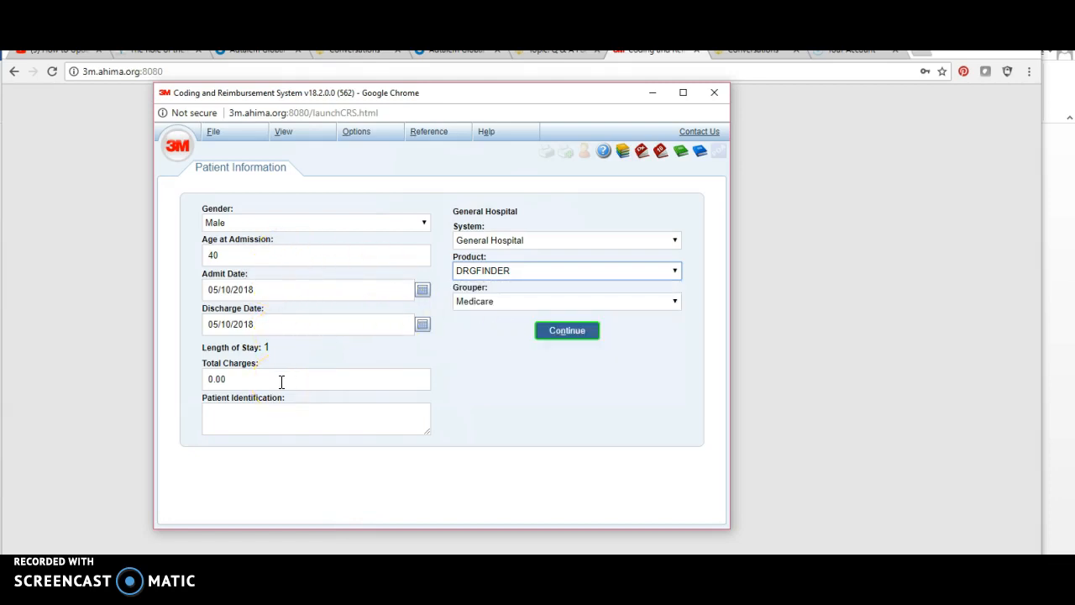
mouse_move(287, 289)
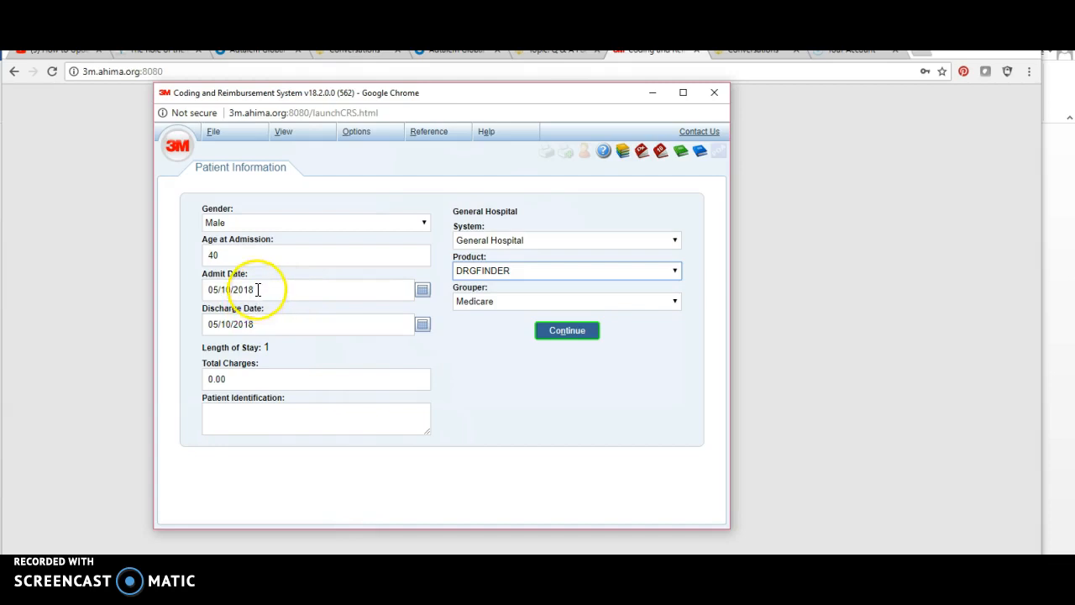
mouse_move(260, 329)
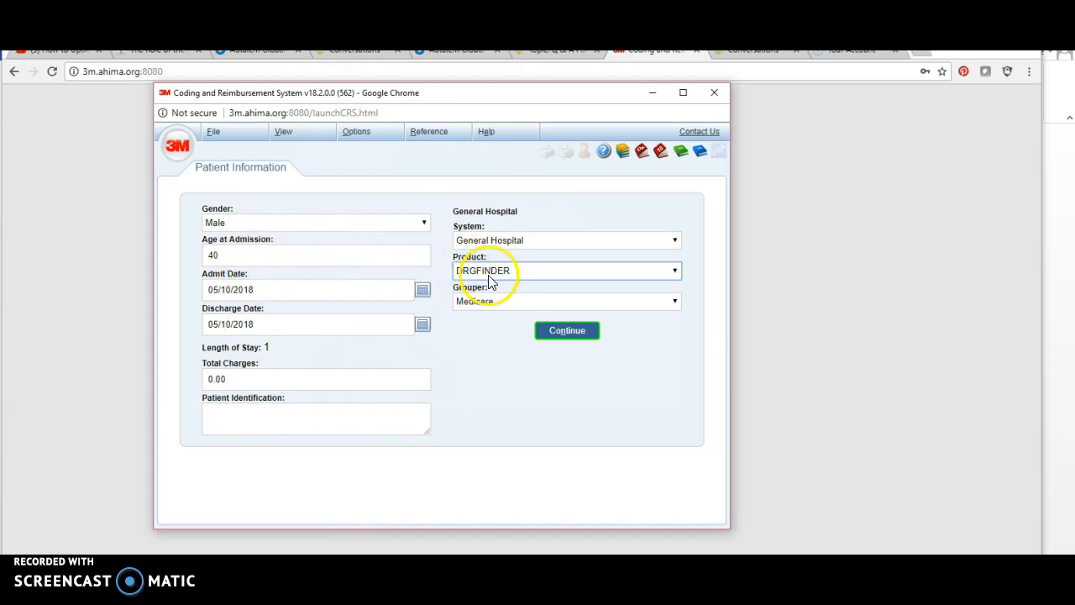
mouse_move(538, 279)
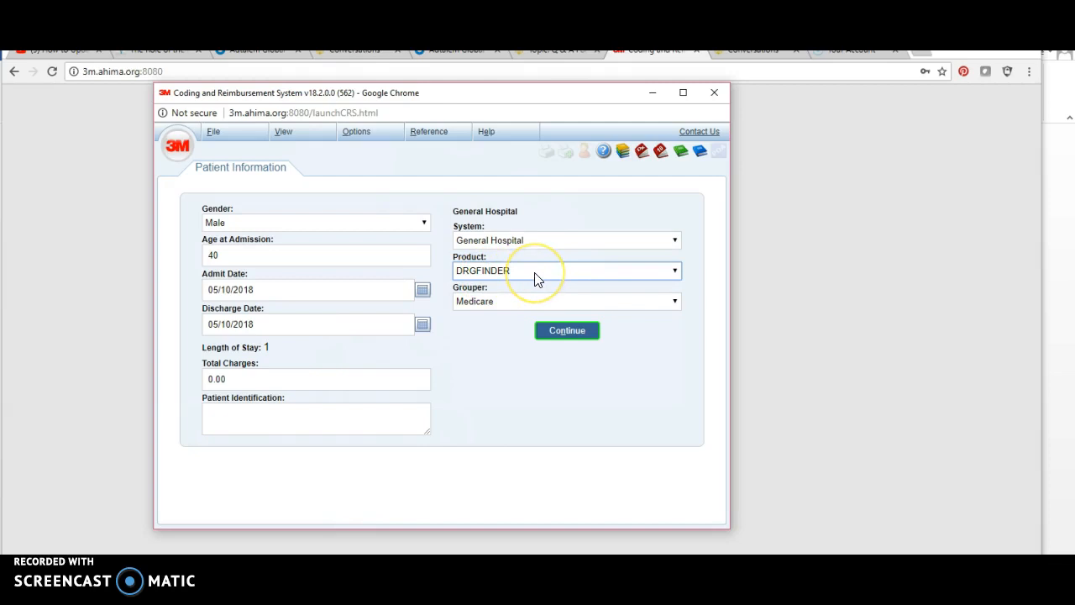
mouse_move(570, 342)
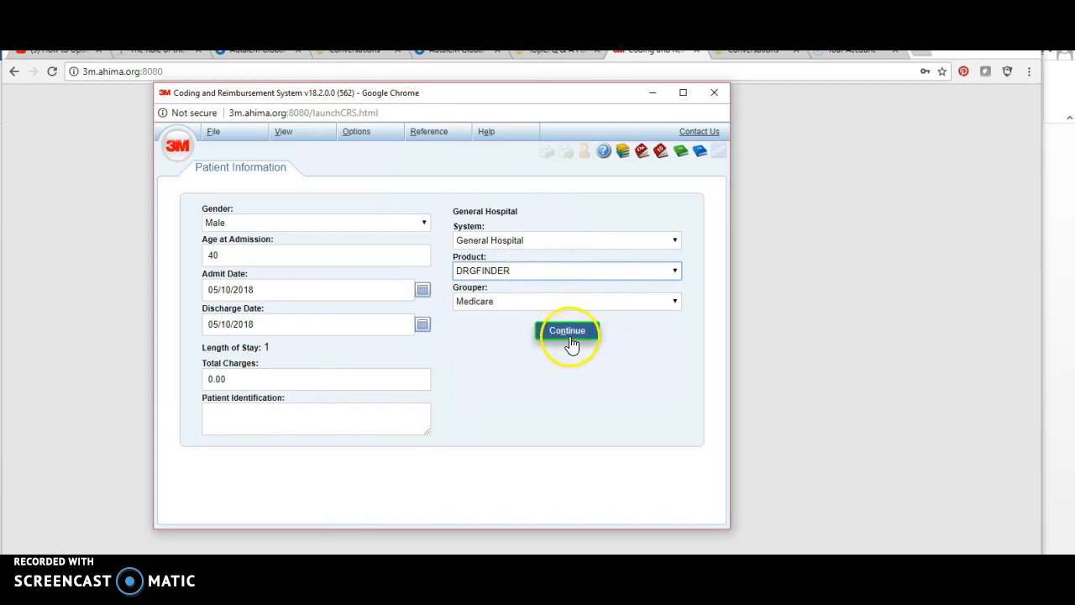
Step: Continue to Patient Disposition and set discharge to 1. Home, Self Care, reaching ICD-10 Admit Diagnosis
click(568, 329)
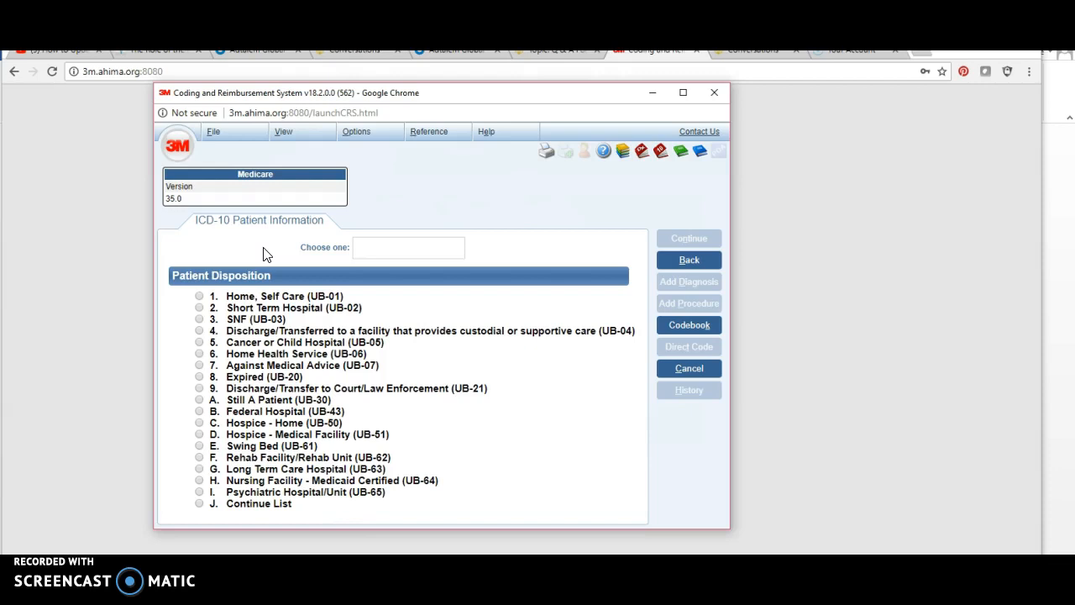
click(198, 295)
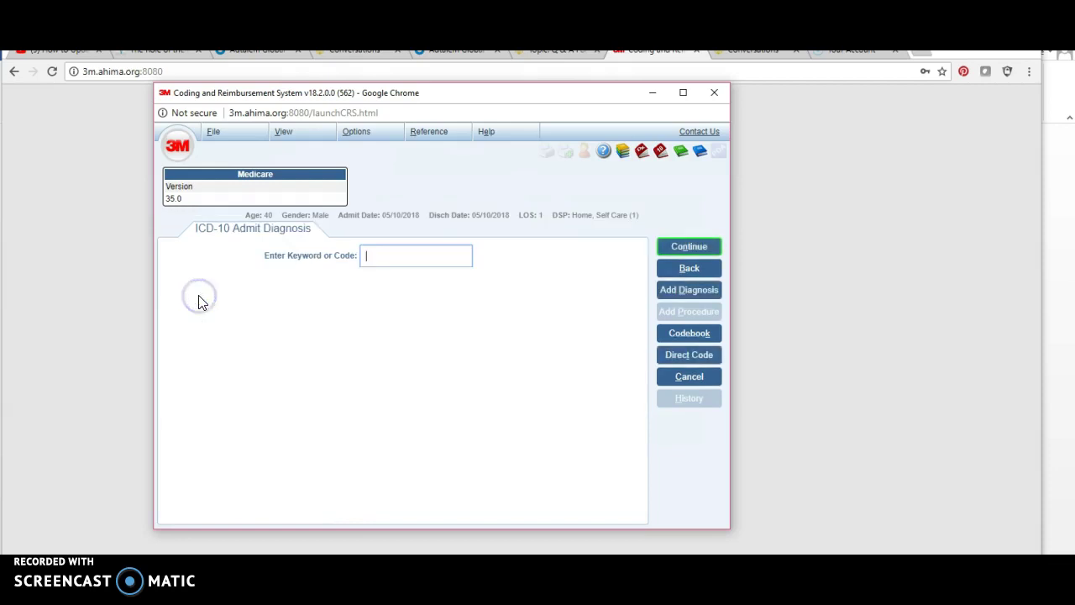
mouse_move(289, 220)
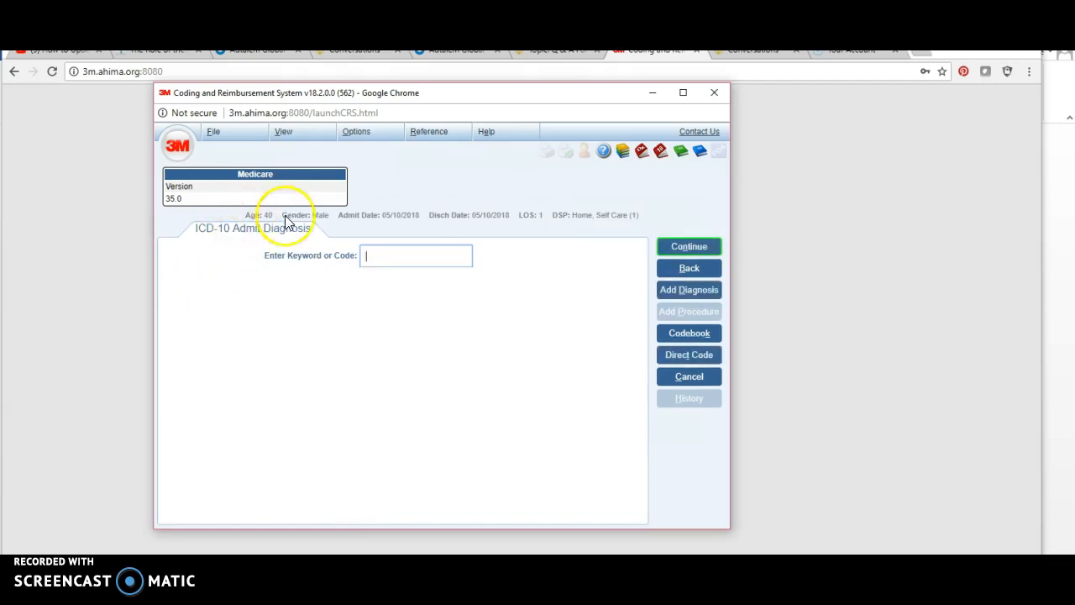
mouse_move(406, 298)
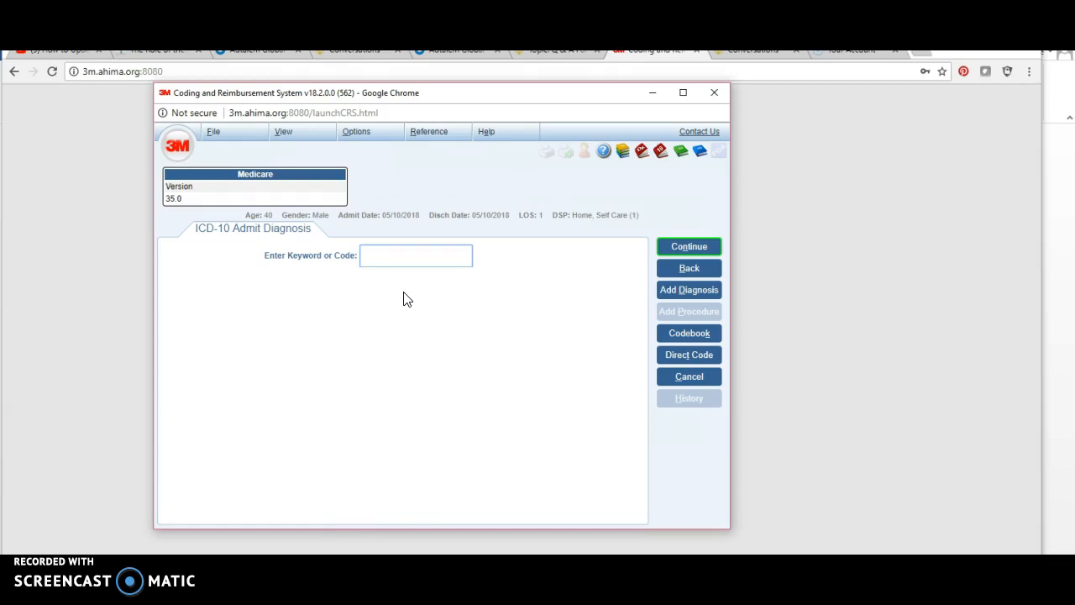
click(414, 256)
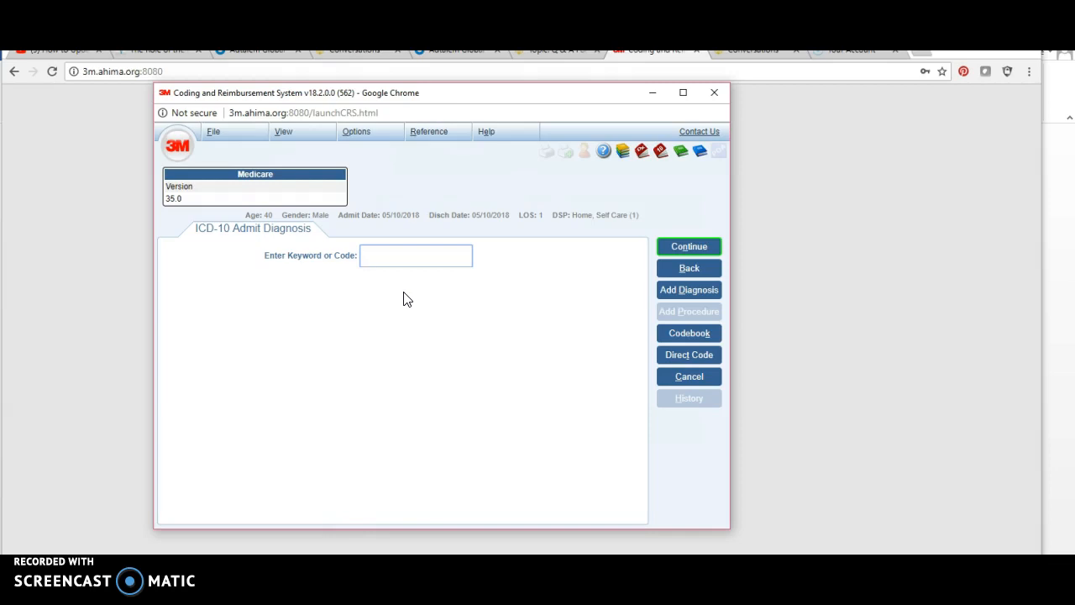
click(415, 255)
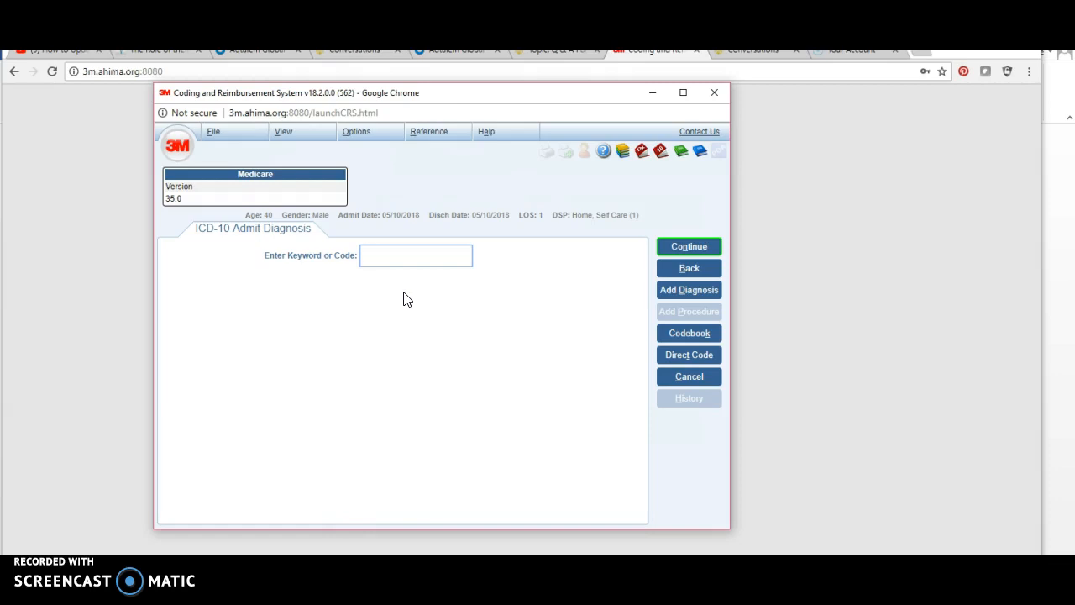
Step: Search keyword FEV and select Fever, other/unspecified to add admit diagnosis R509
text(FEV)
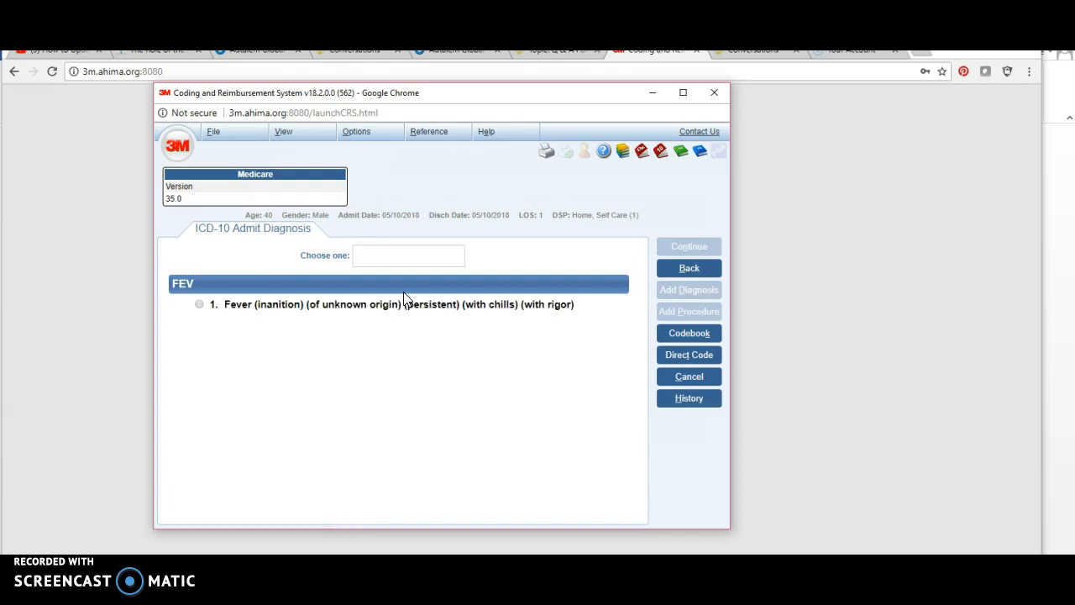
click(400, 304)
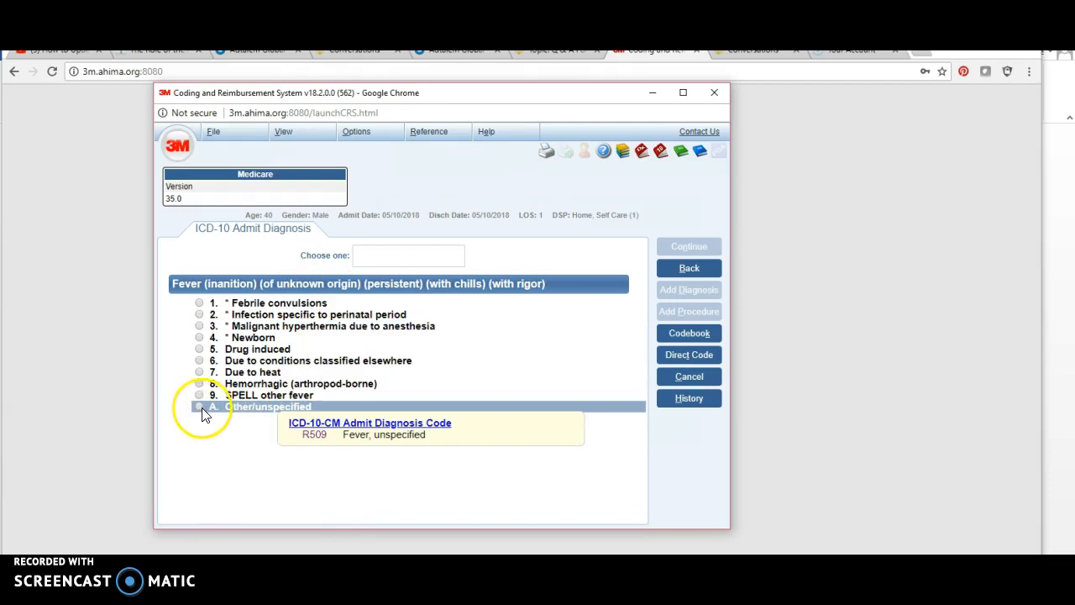
click(198, 406)
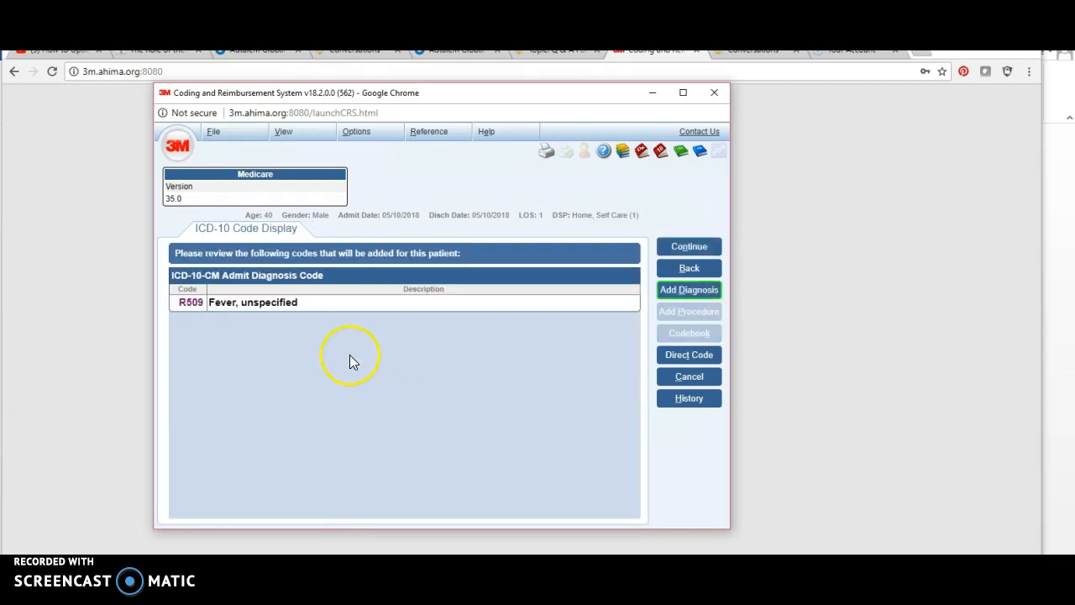
mouse_move(640, 232)
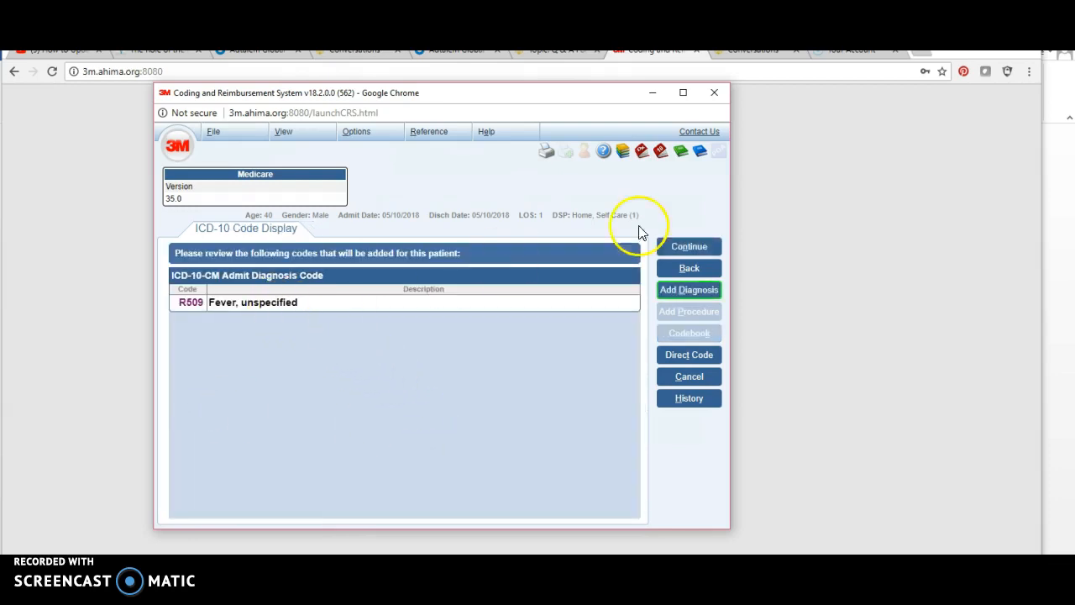
mouse_move(521, 279)
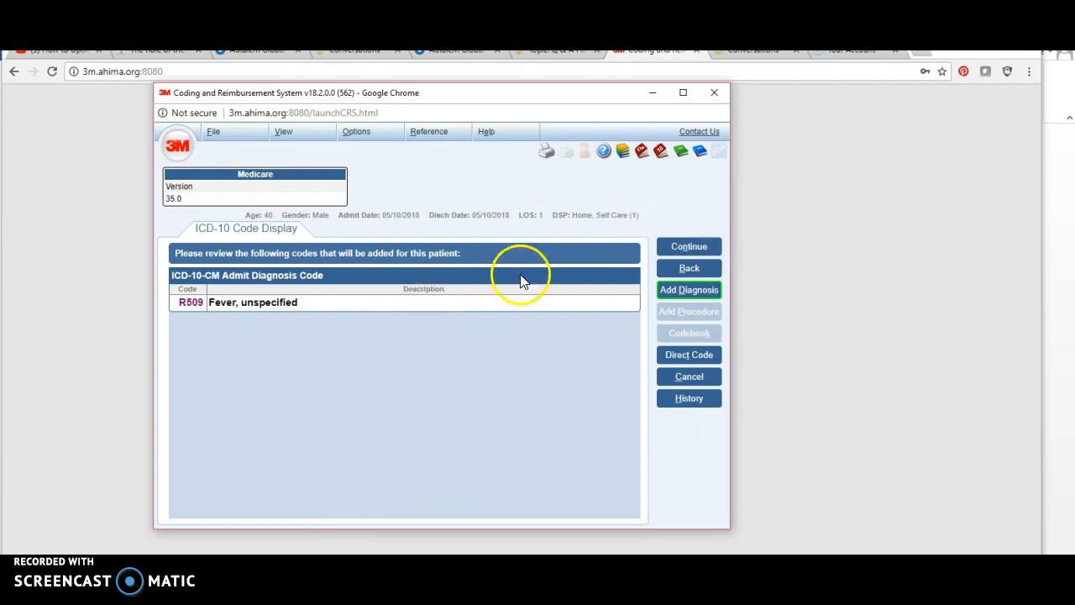
mouse_move(344, 347)
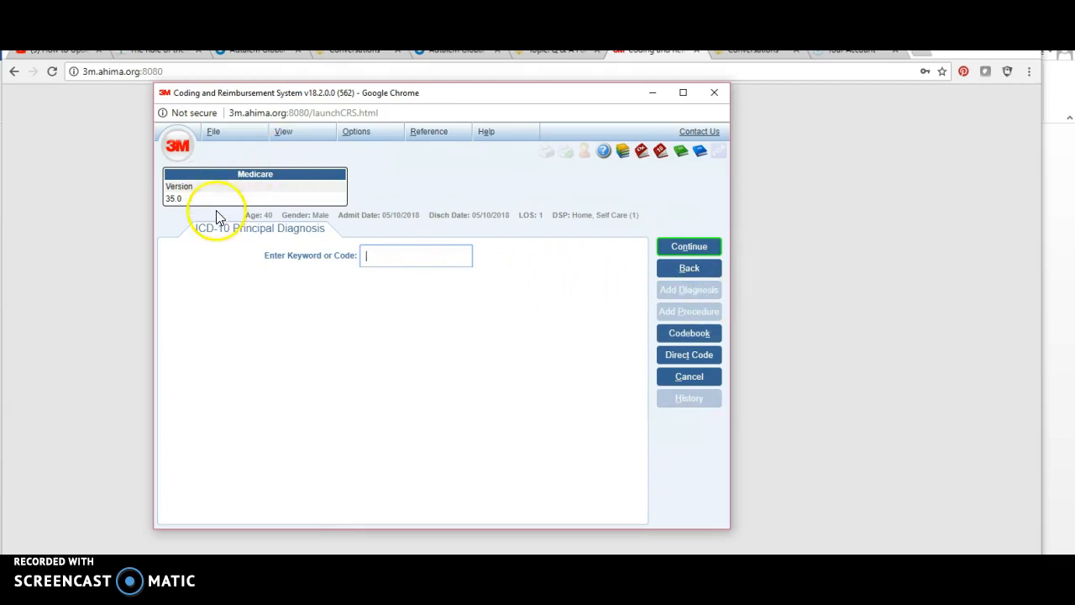
mouse_move(225, 239)
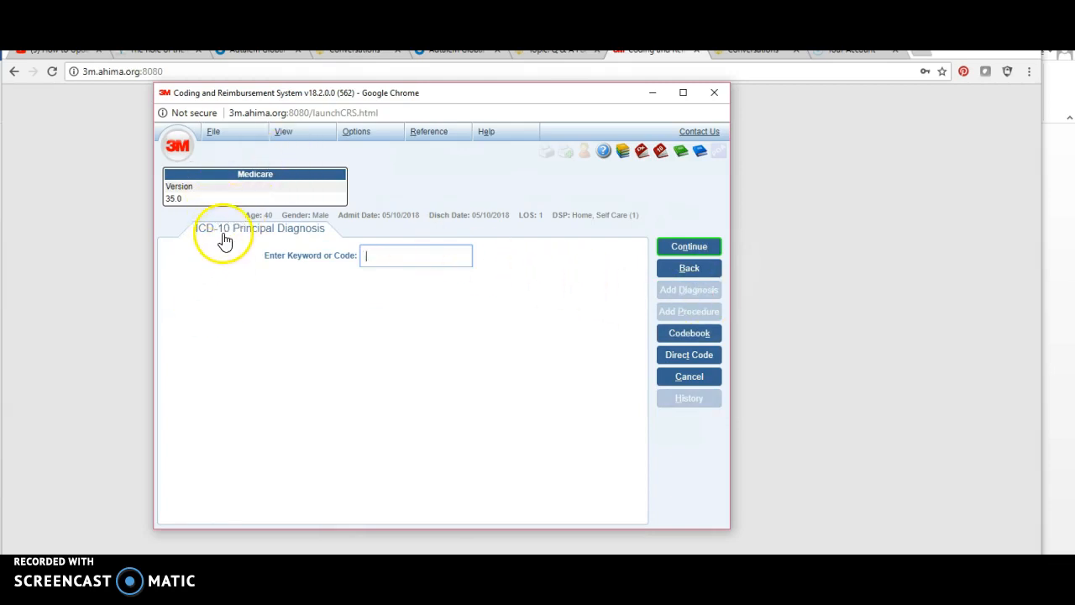
mouse_move(377, 255)
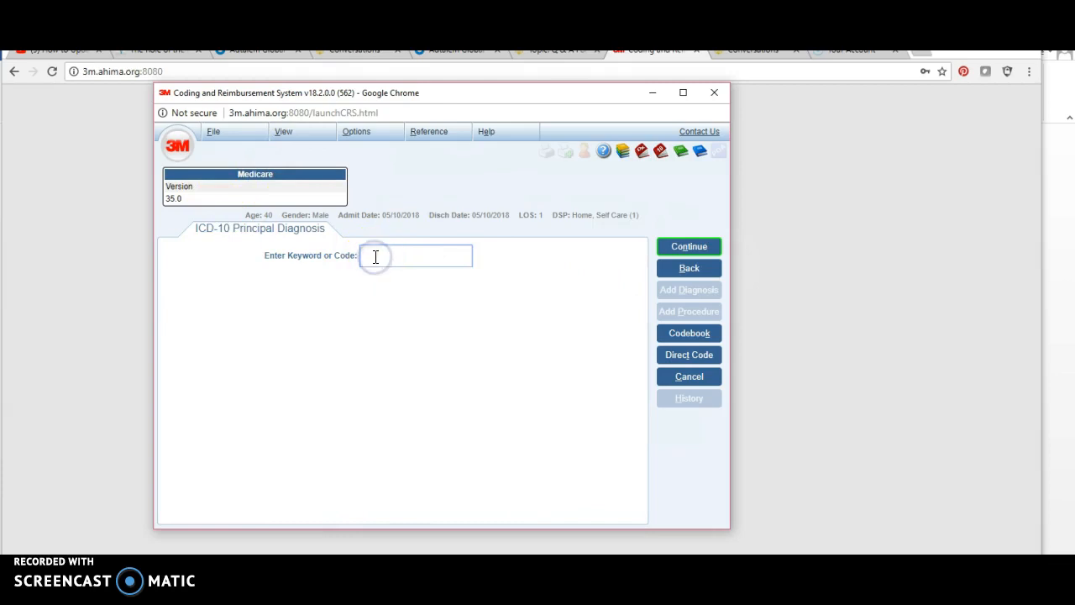
Step: Search PN for pneumonia, choose unspecified, no influenza, no other respiratory condition, giving J189
text(PNEUMON)
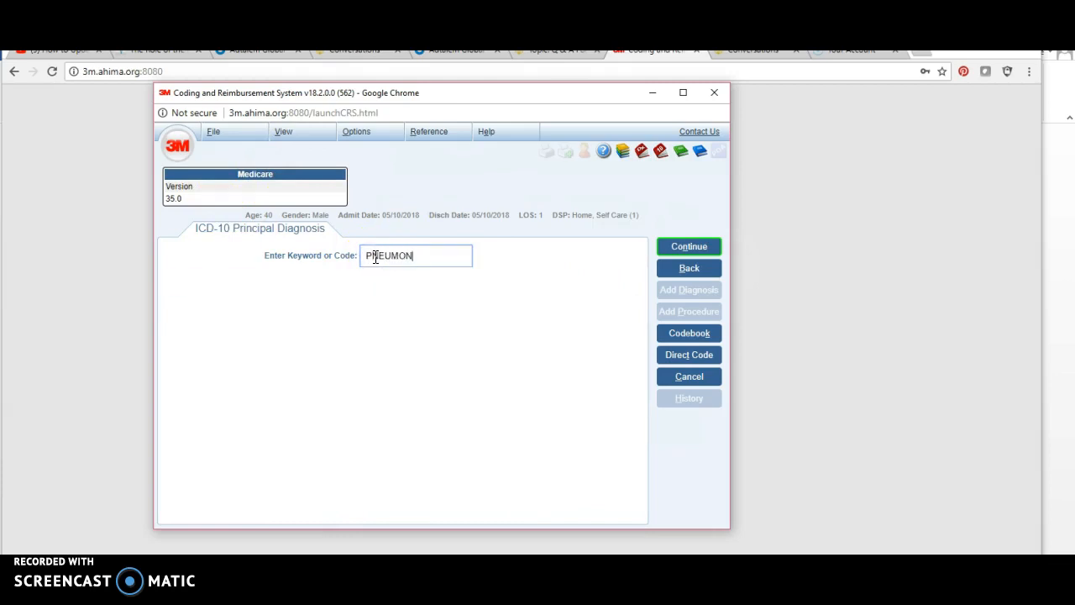
click(688, 245)
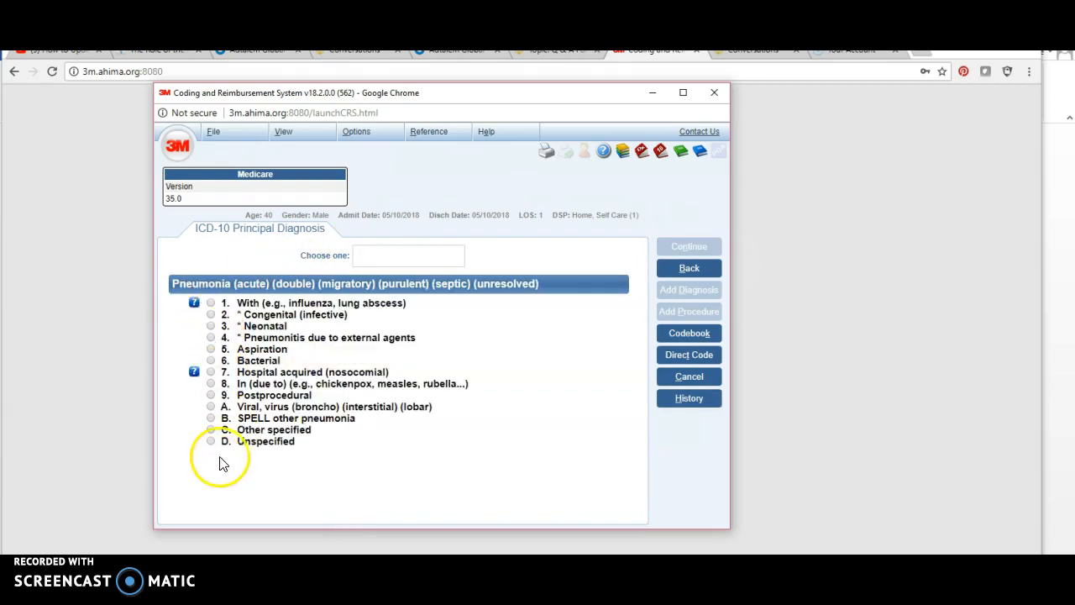
click(210, 302)
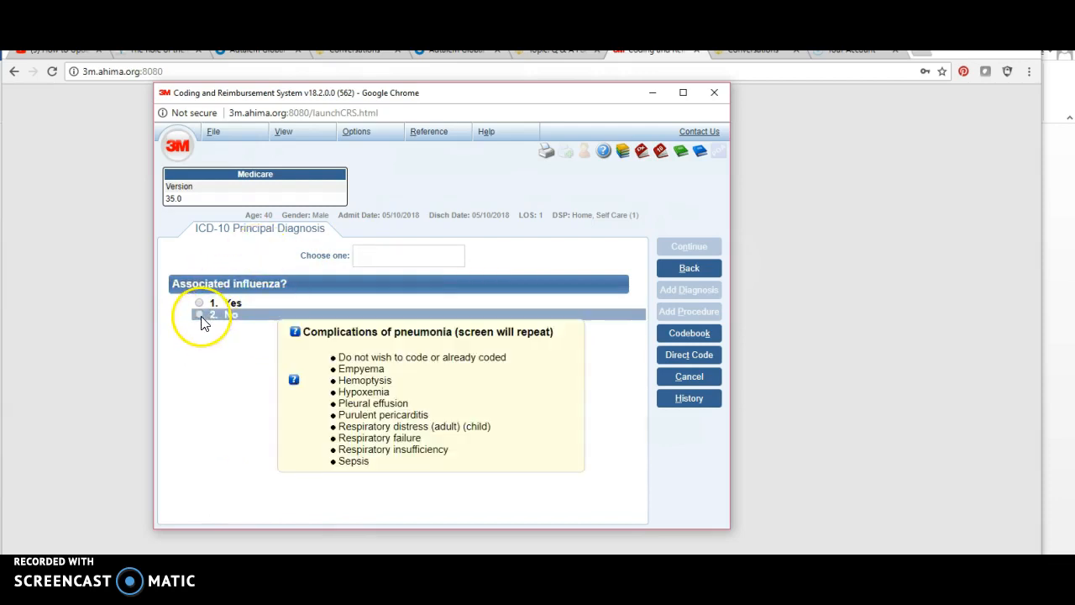
click(211, 314)
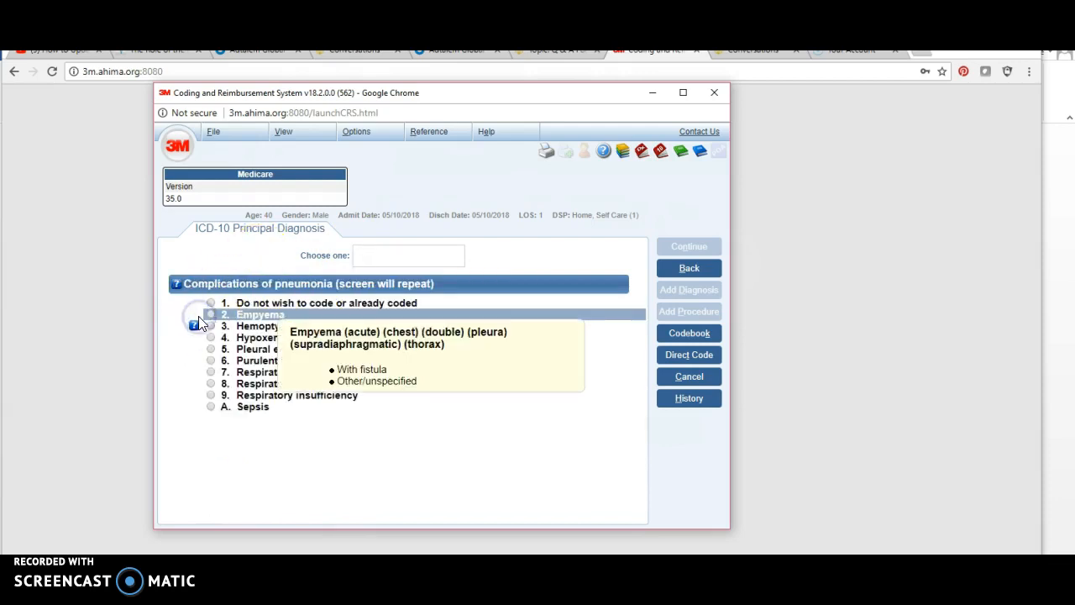
mouse_move(210, 304)
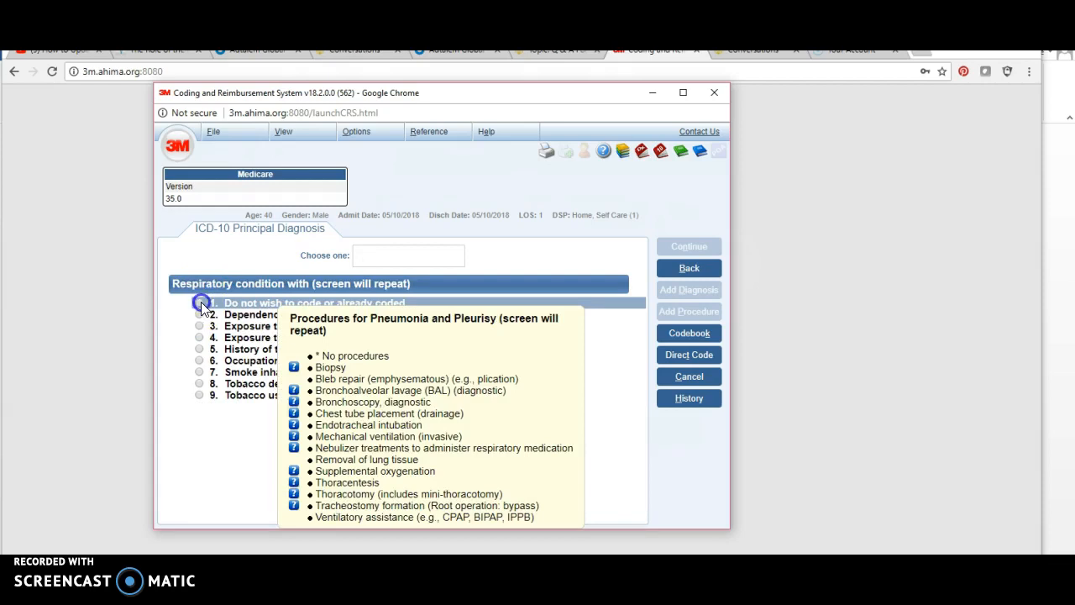
click(202, 303)
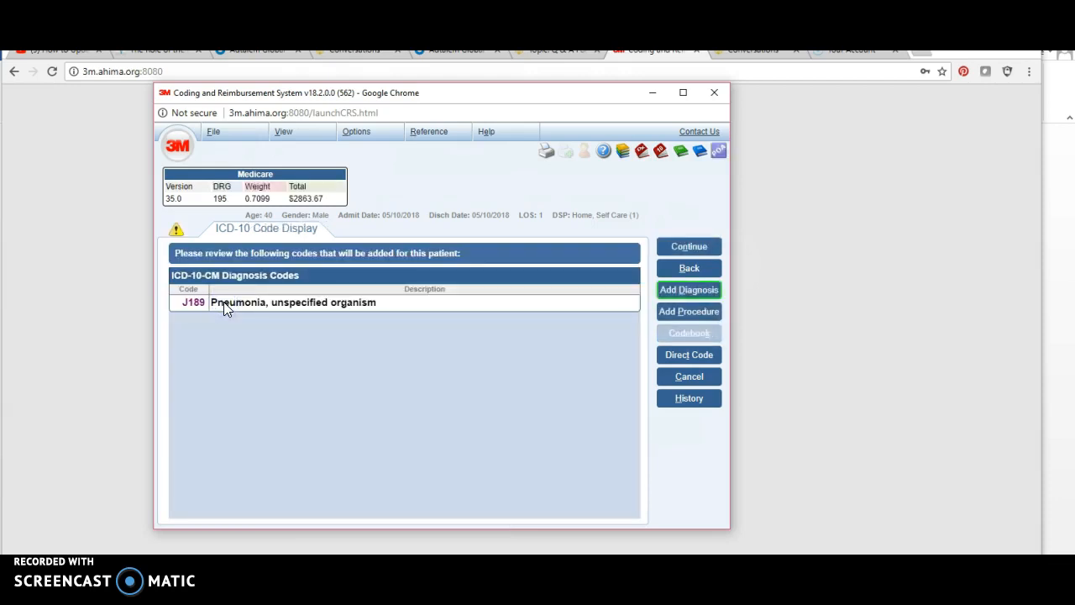
mouse_move(380, 443)
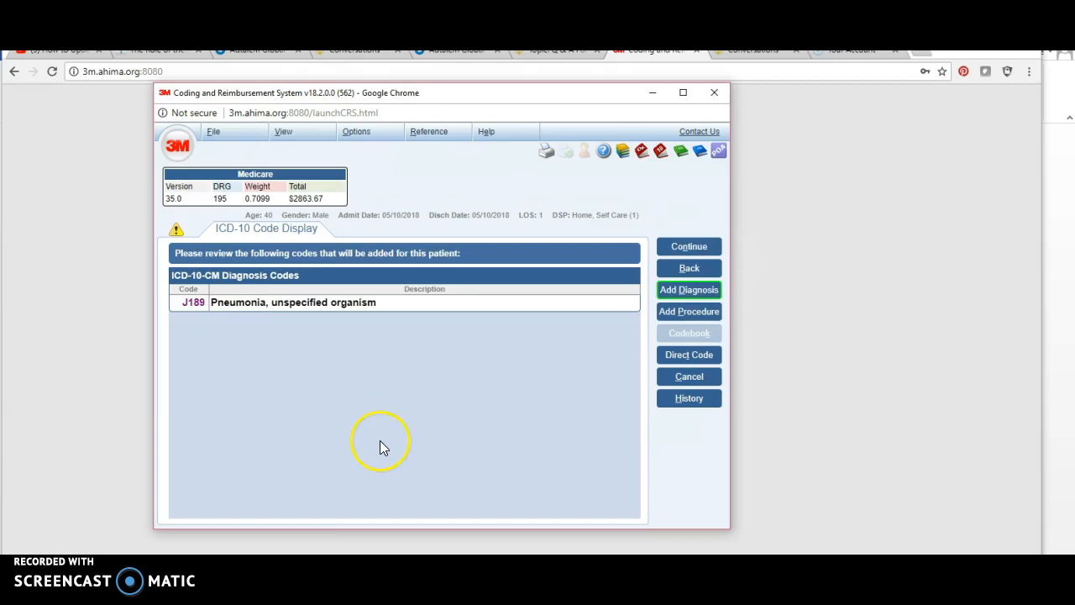
mouse_move(229, 302)
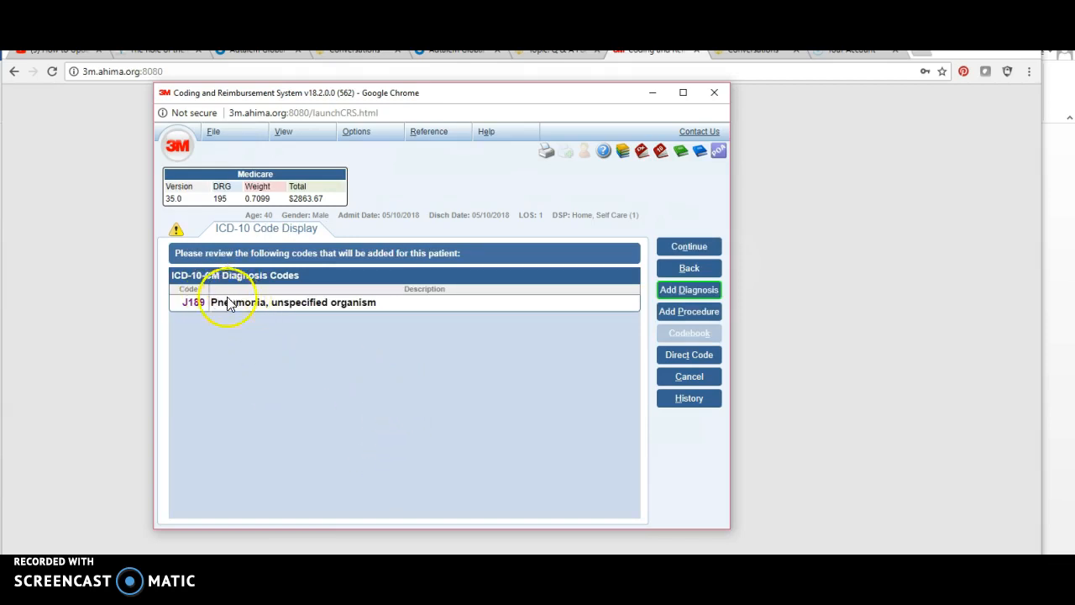
mouse_move(336, 304)
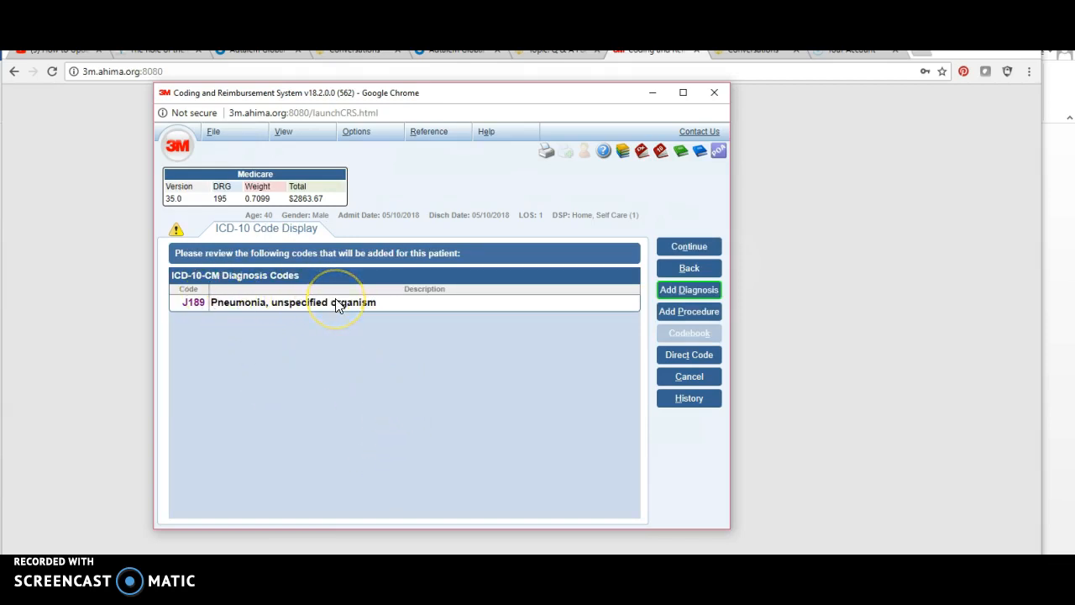
mouse_move(235, 211)
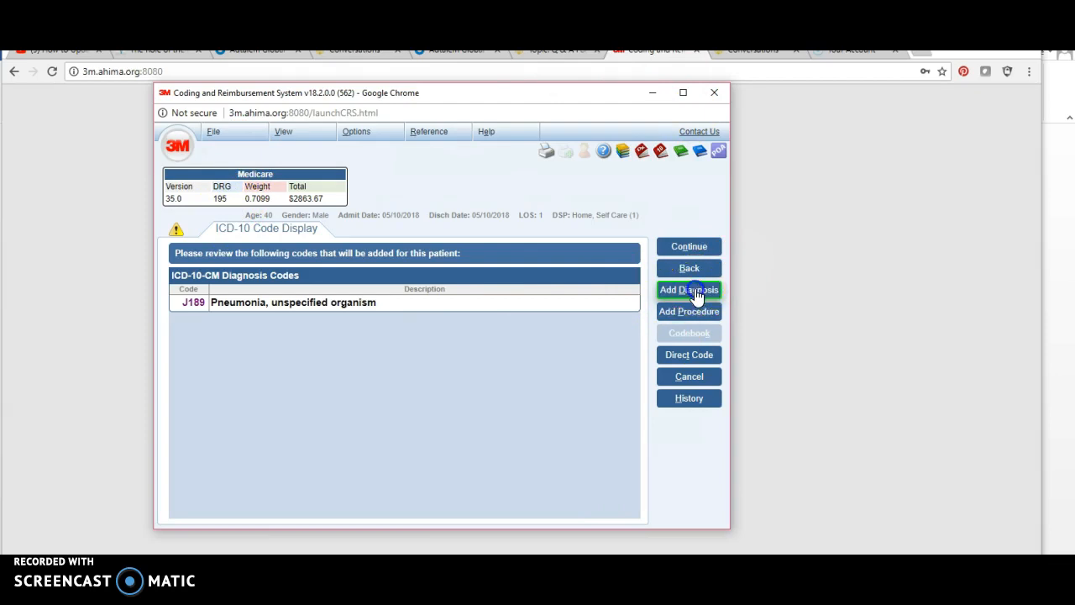
Step: Add secondary diagnosis I10 by direct code alongside J189, summary showing DRG 195
click(688, 288)
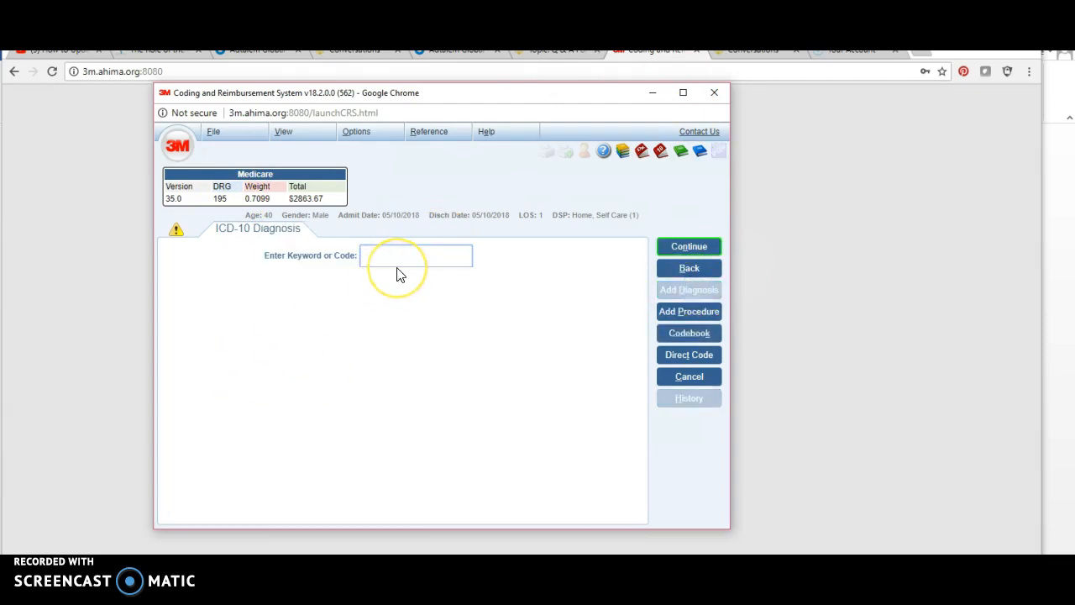
text(I1)
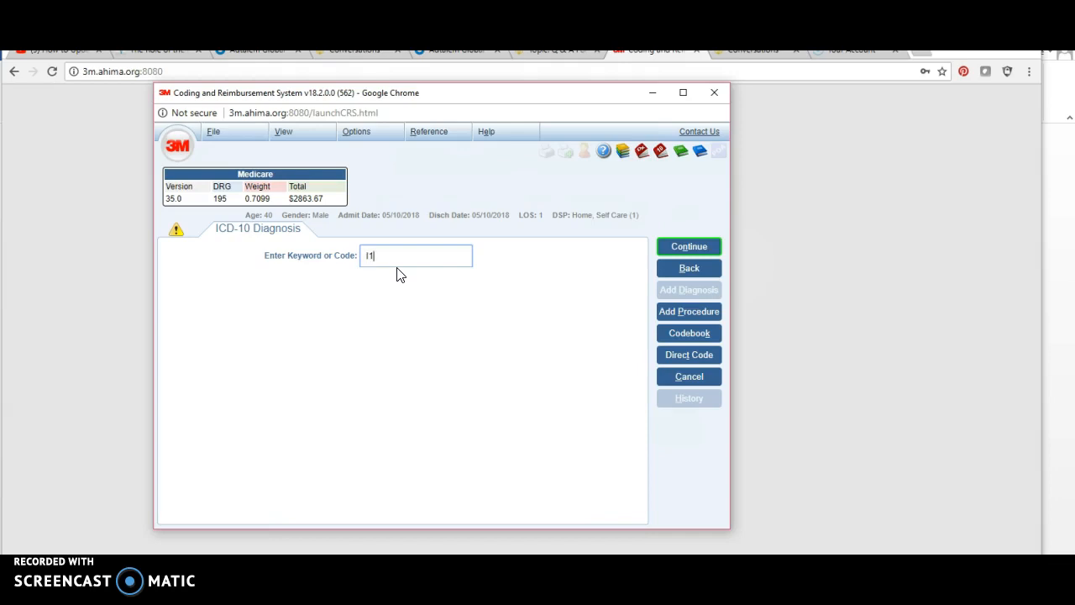
click(688, 354)
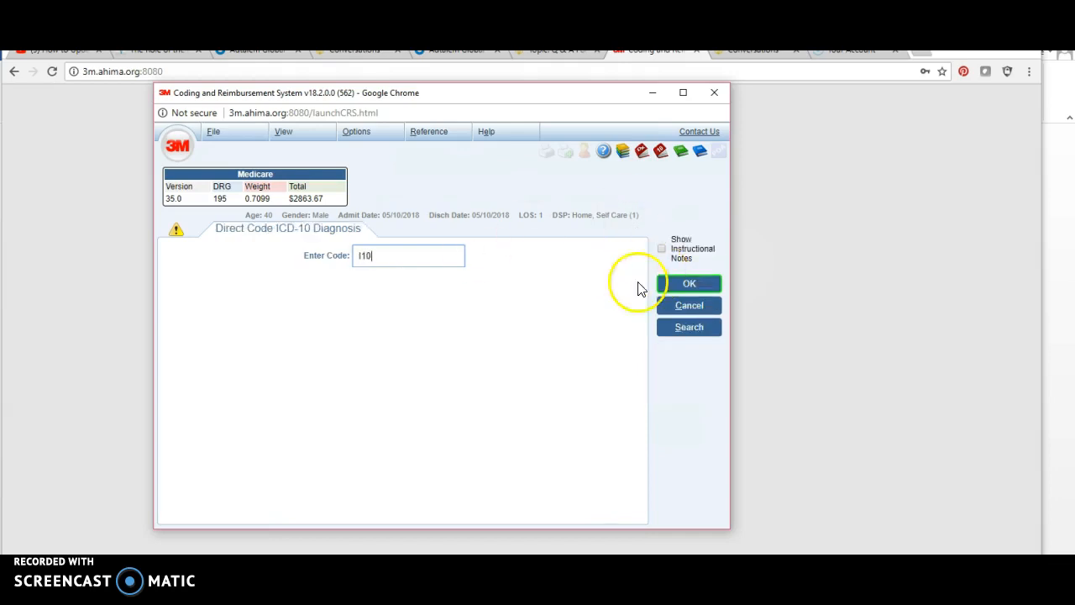
mouse_move(423, 303)
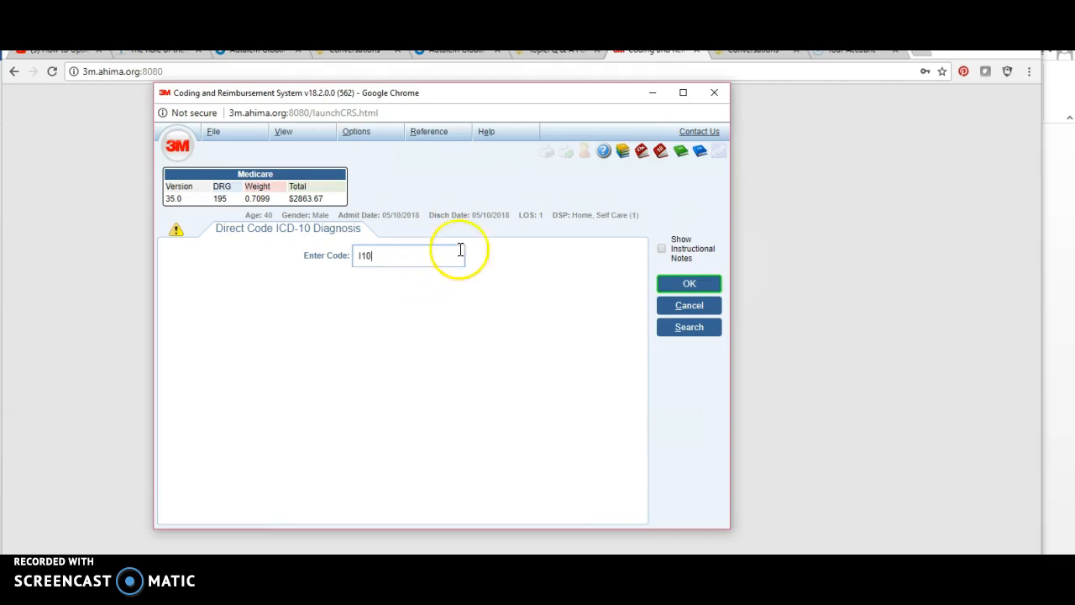
click(689, 282)
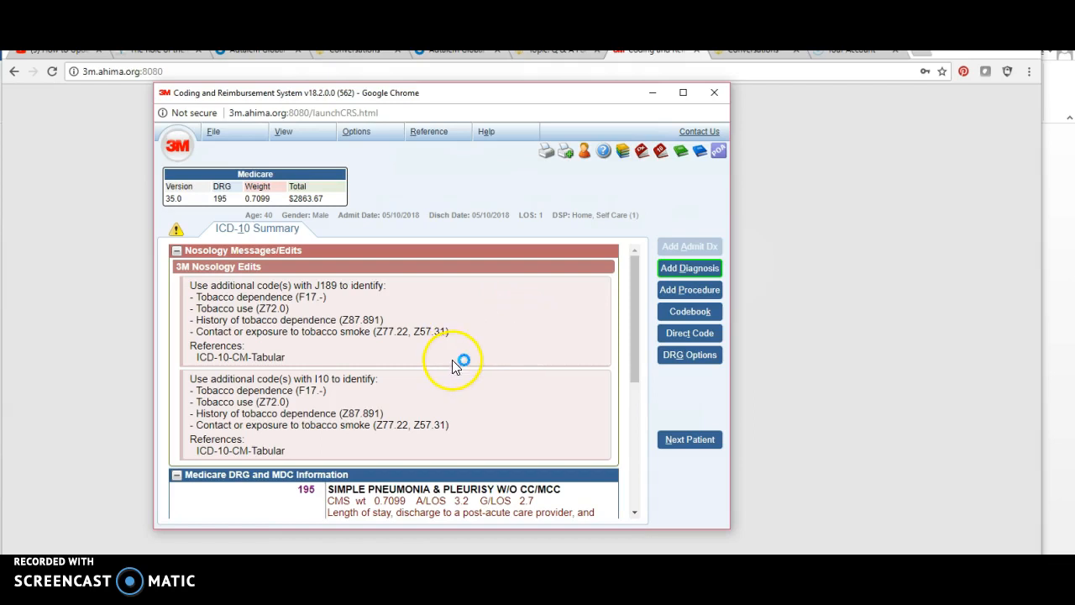
mouse_move(544, 295)
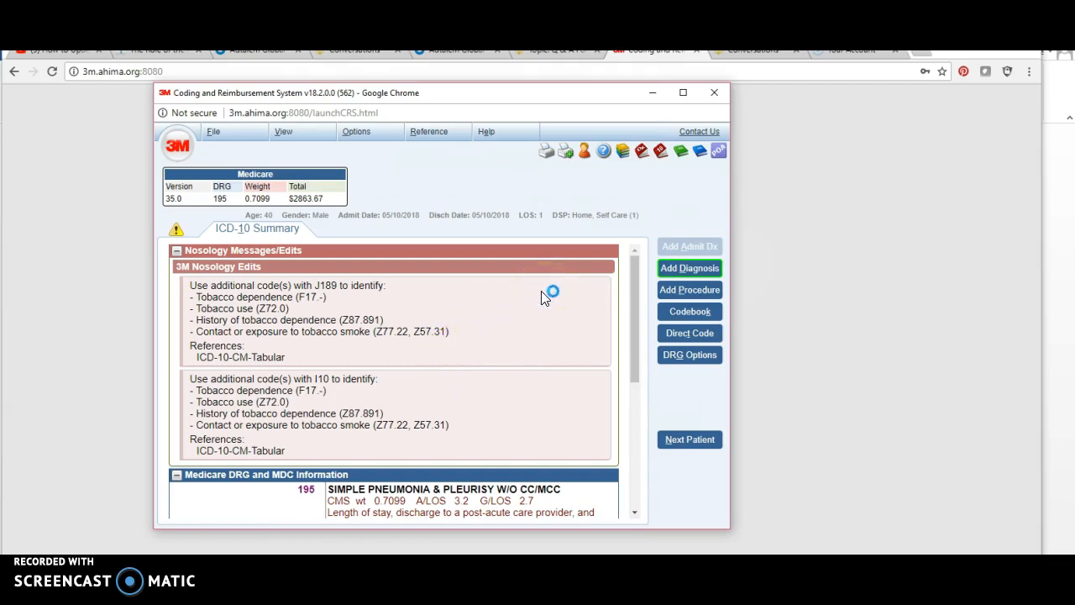
mouse_move(630, 282)
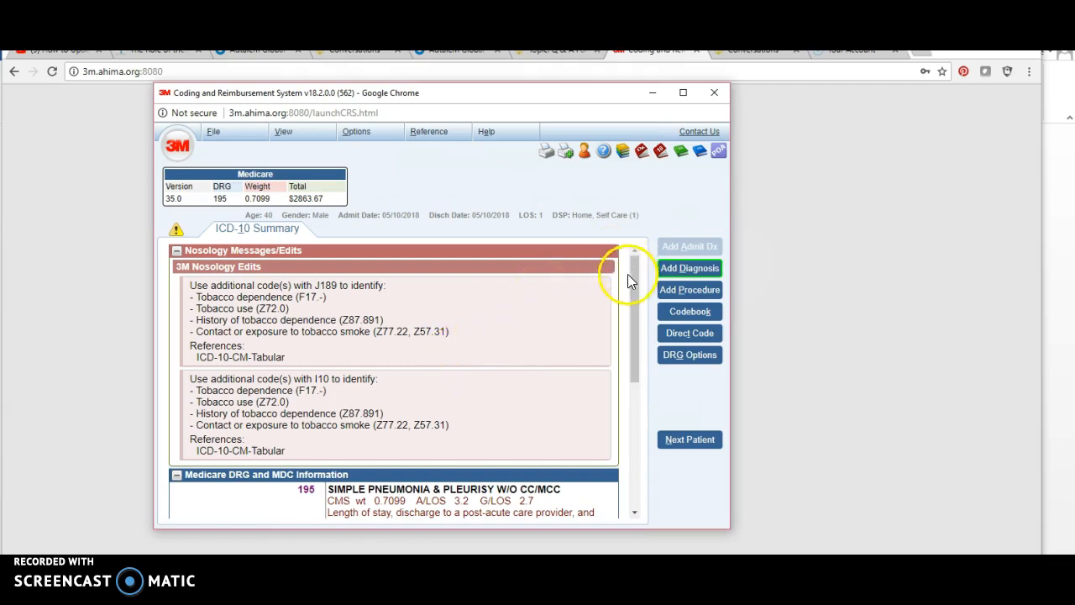
mouse_move(333, 299)
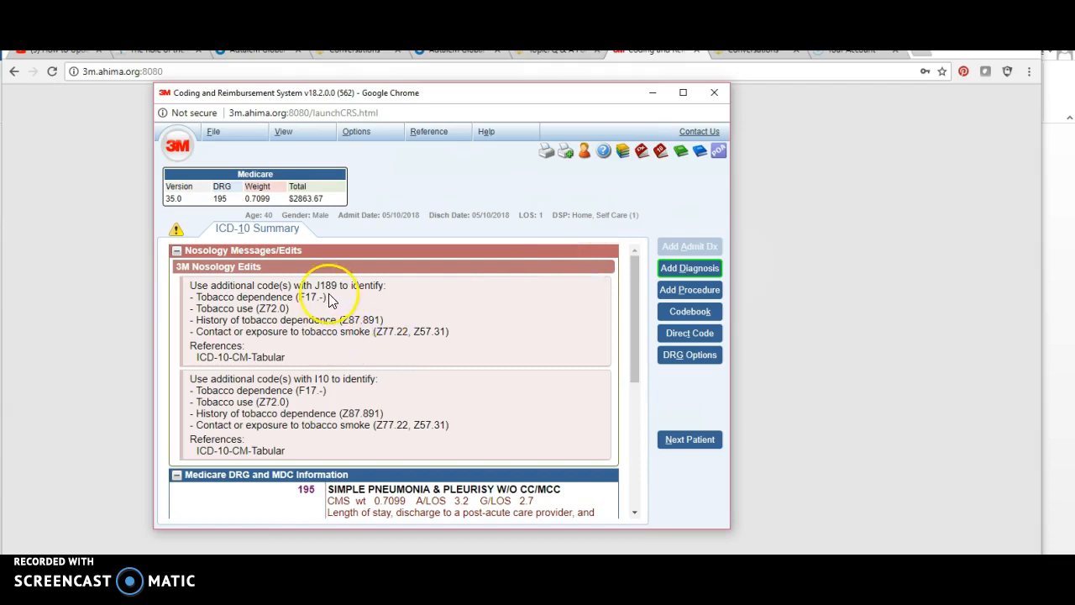
mouse_move(260, 299)
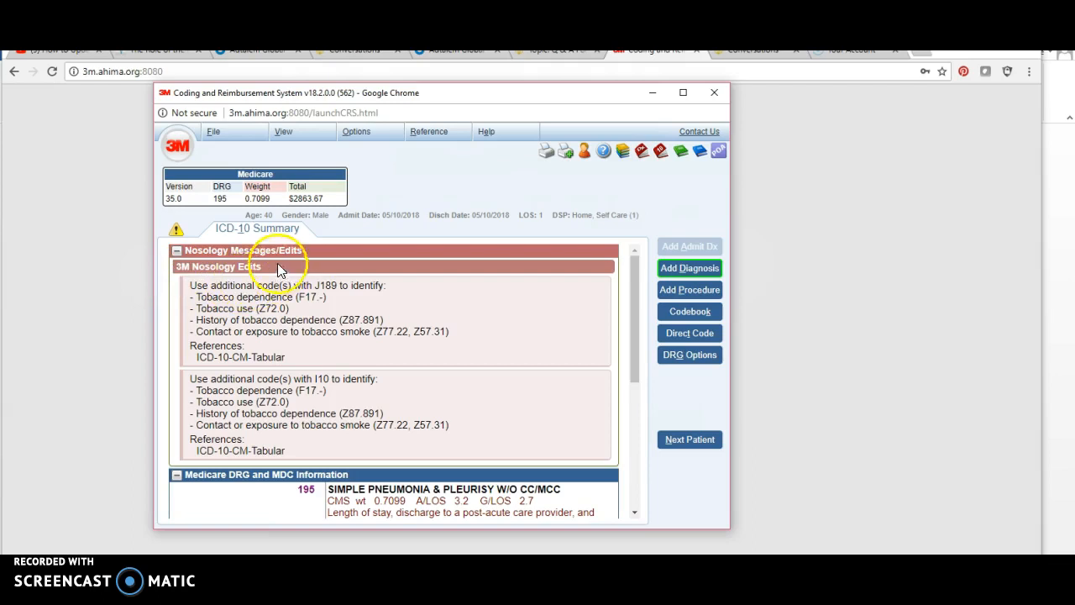
mouse_move(434, 245)
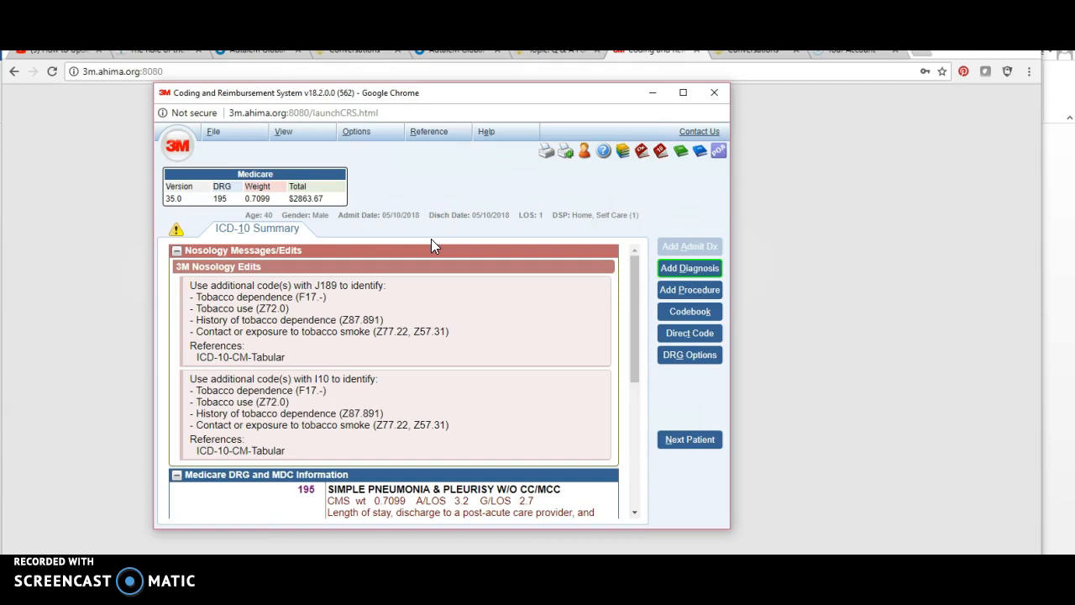
mouse_move(427, 229)
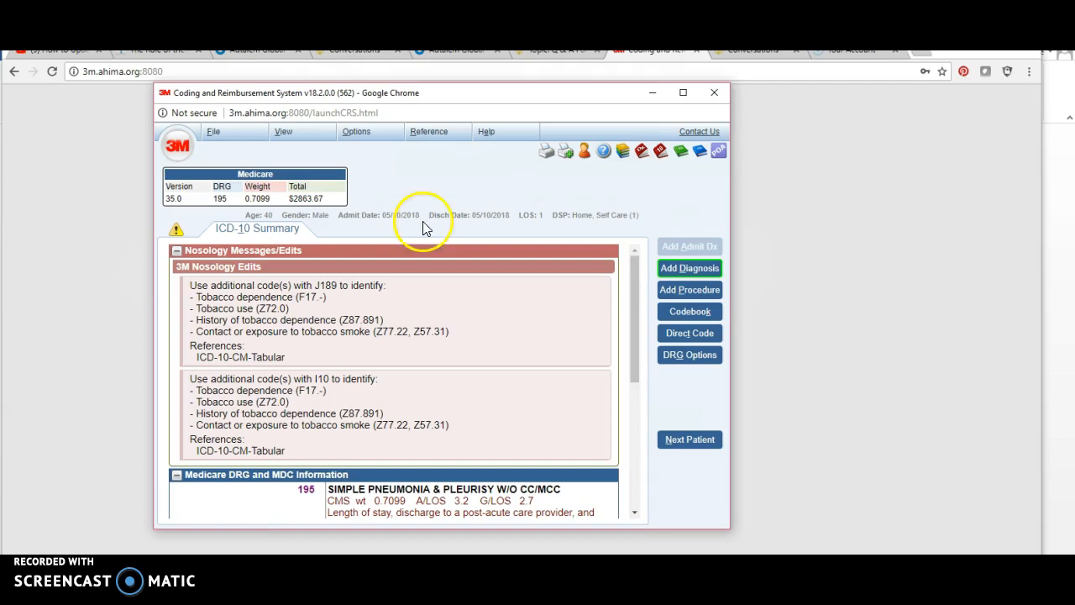
mouse_move(282, 301)
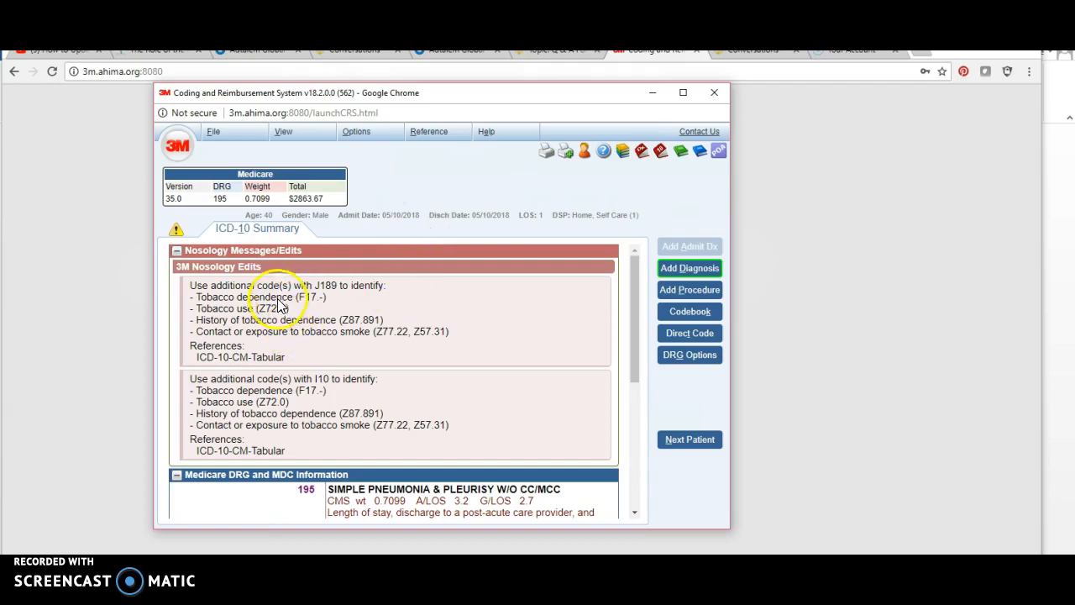
mouse_move(304, 327)
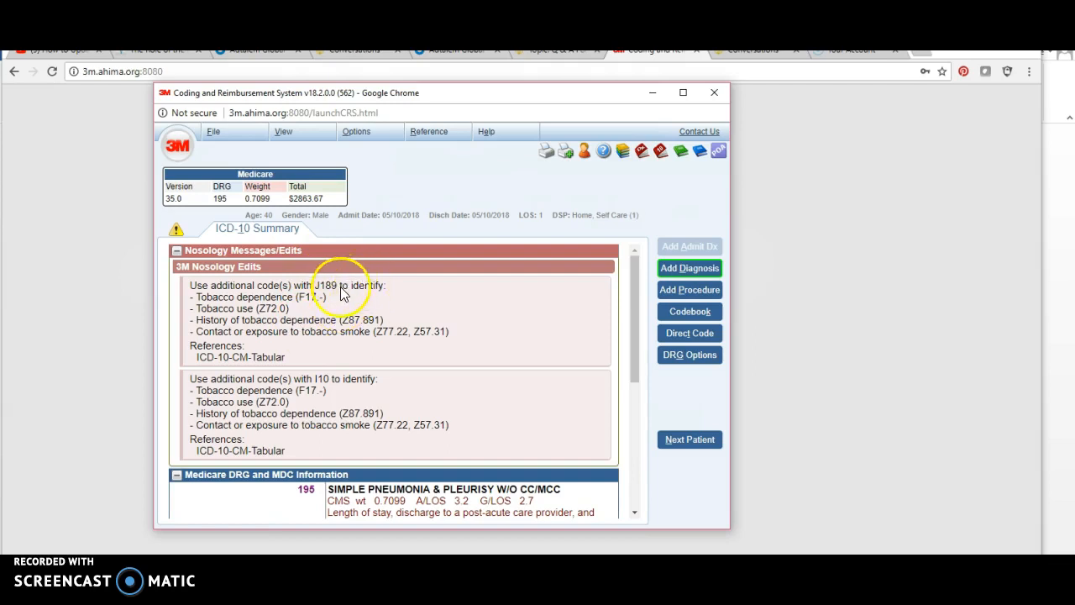
mouse_move(299, 327)
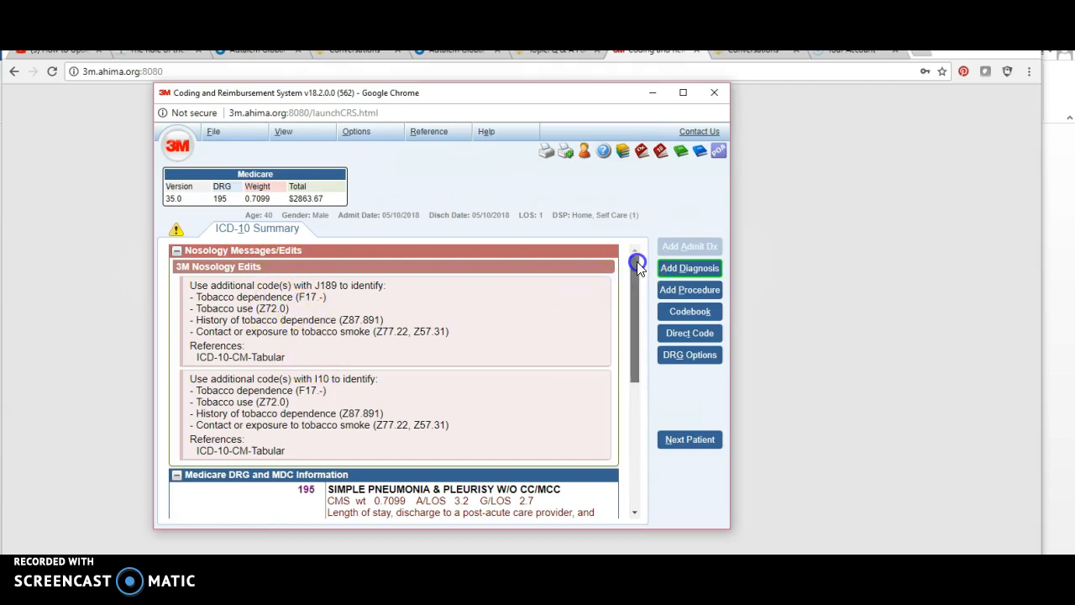
scroll(down, 3)
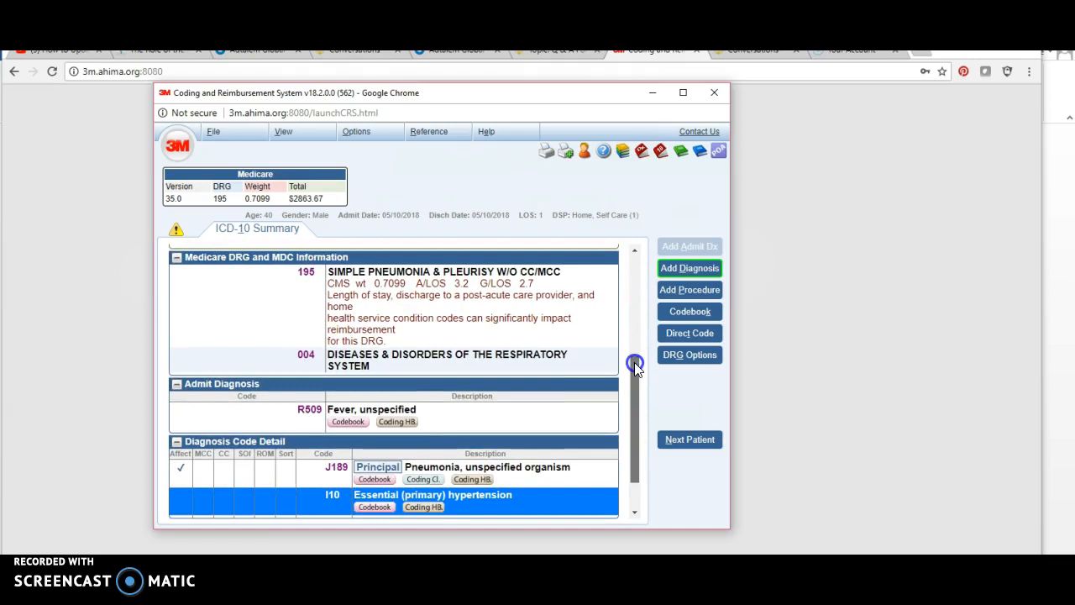
scroll(down, 3)
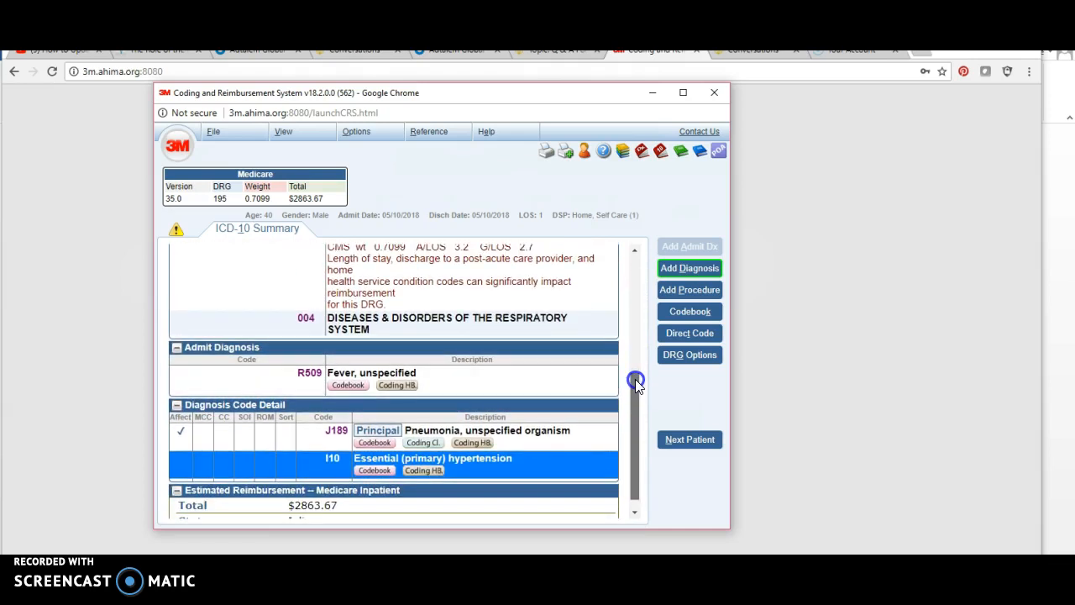
scroll(down, 3)
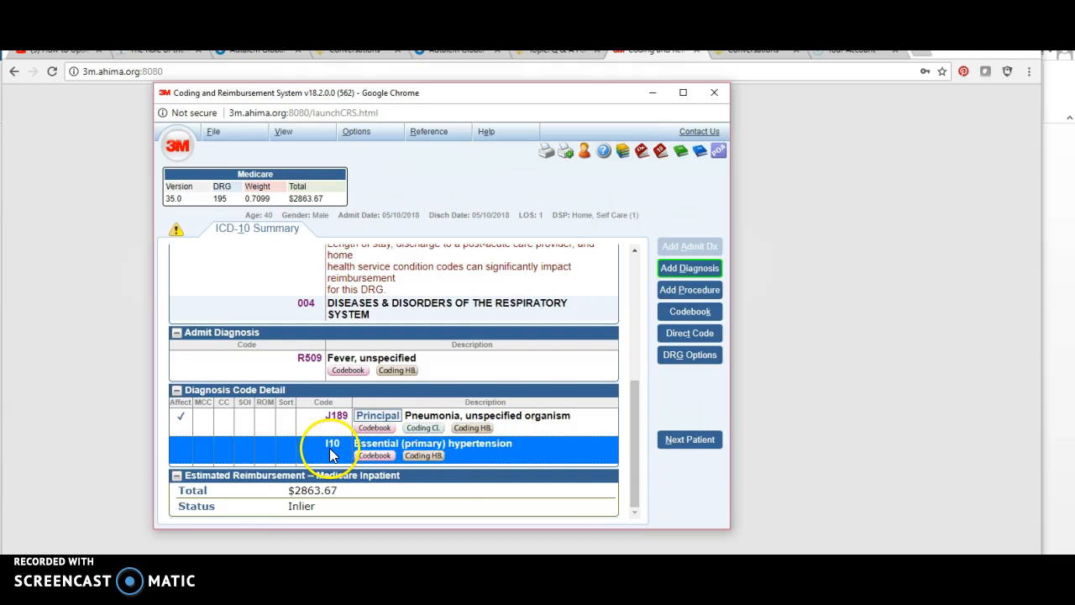
mouse_move(655, 420)
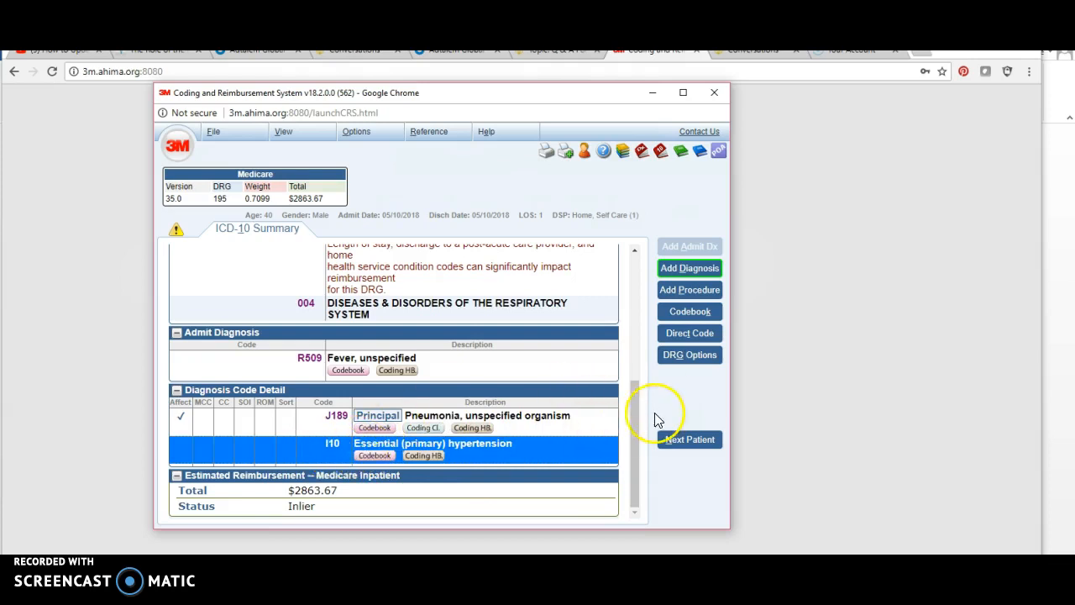
scroll(up, 3)
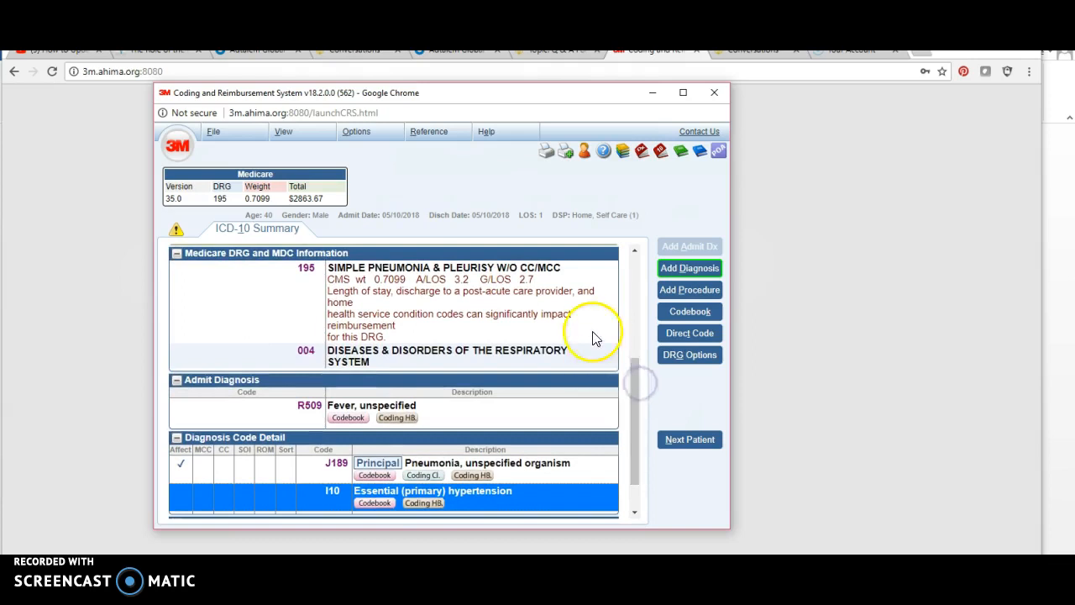
mouse_move(551, 363)
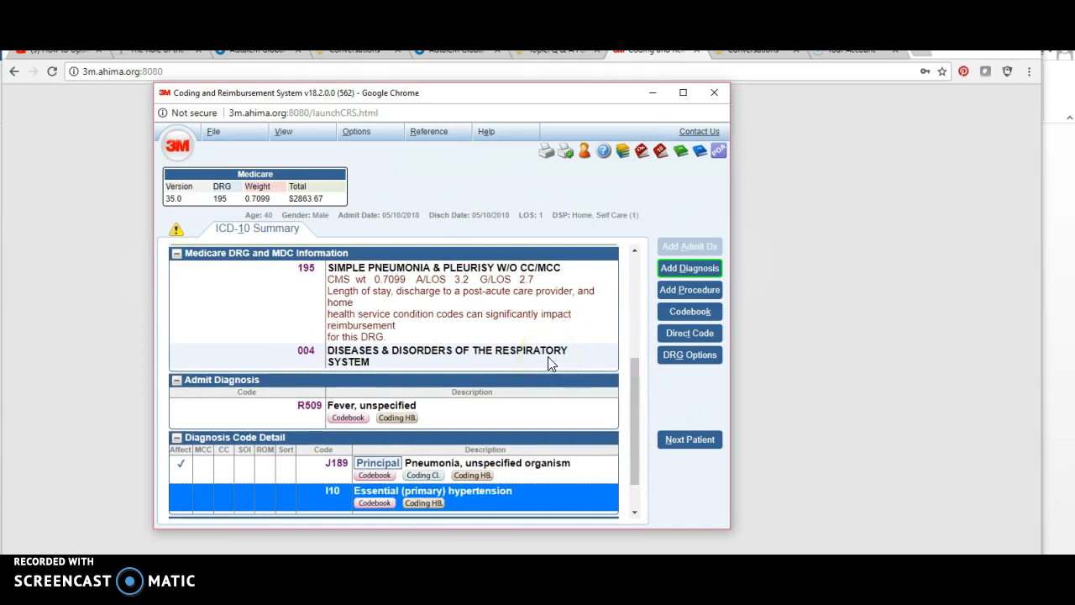
mouse_move(501, 339)
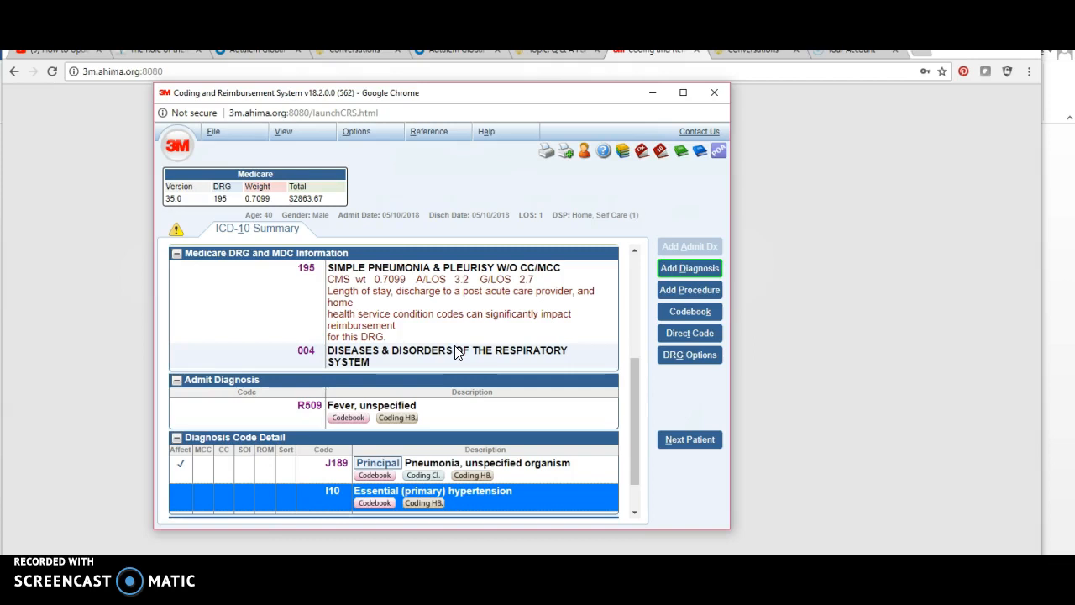
mouse_move(665, 406)
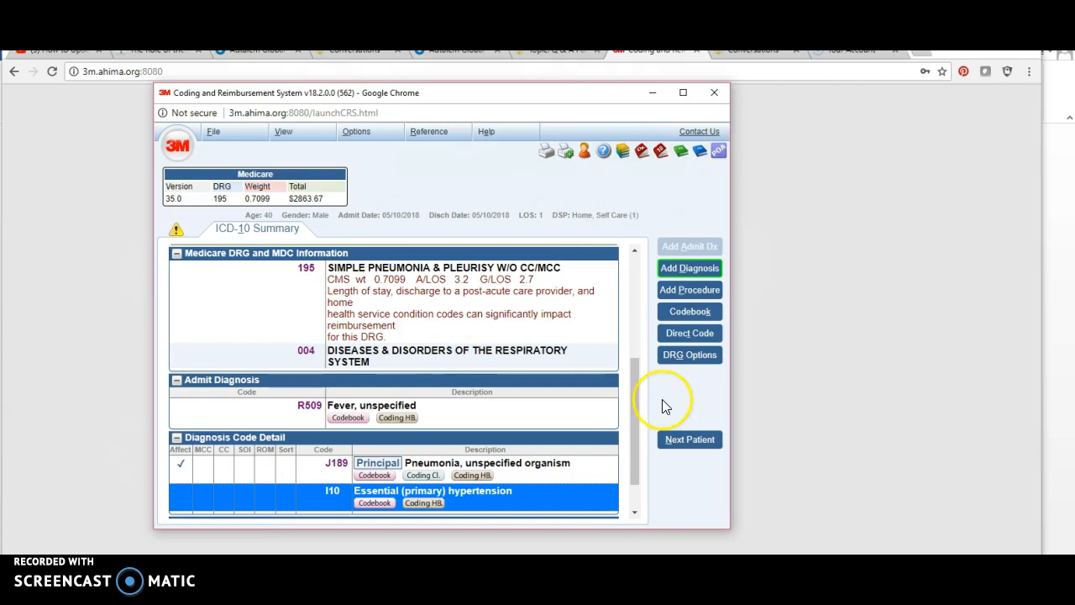
mouse_move(689, 296)
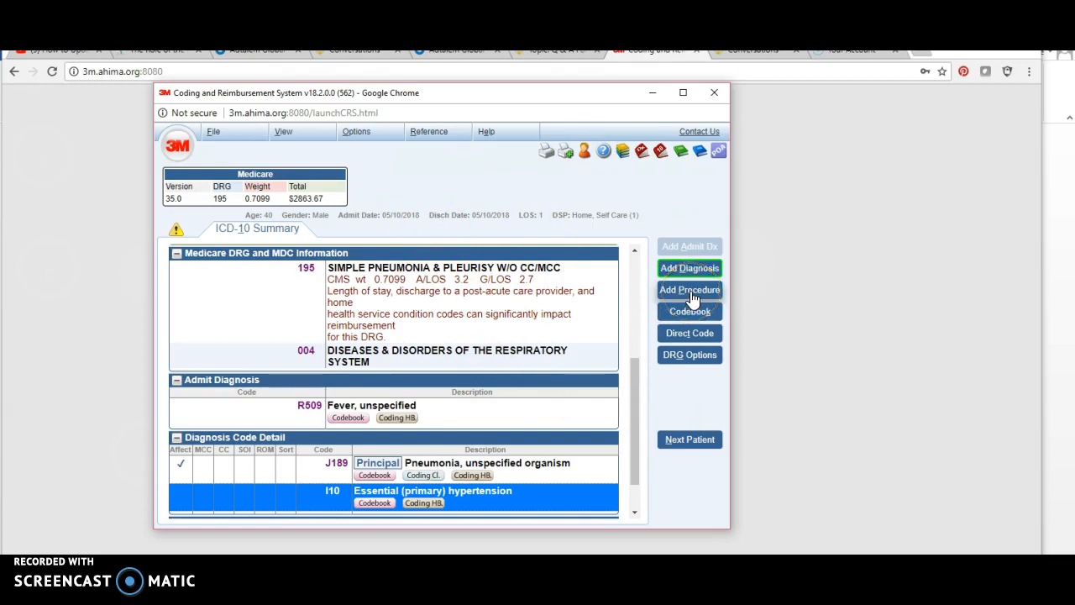
Step: Back out of procedure entry and add diagnosis E871, regrouping the case to DRG 194 at $3741.06
click(689, 289)
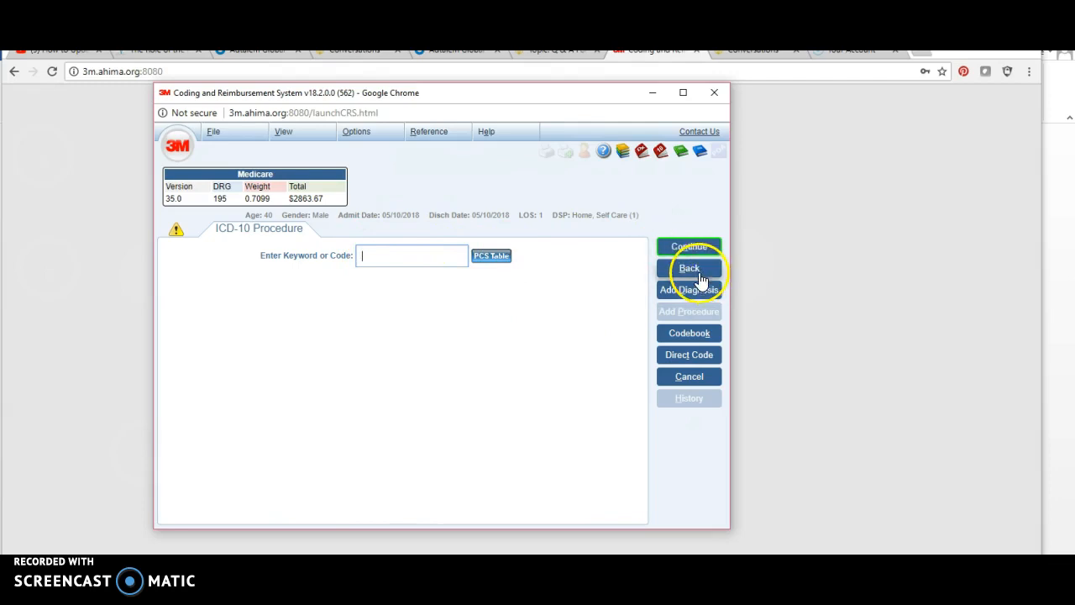
click(689, 269)
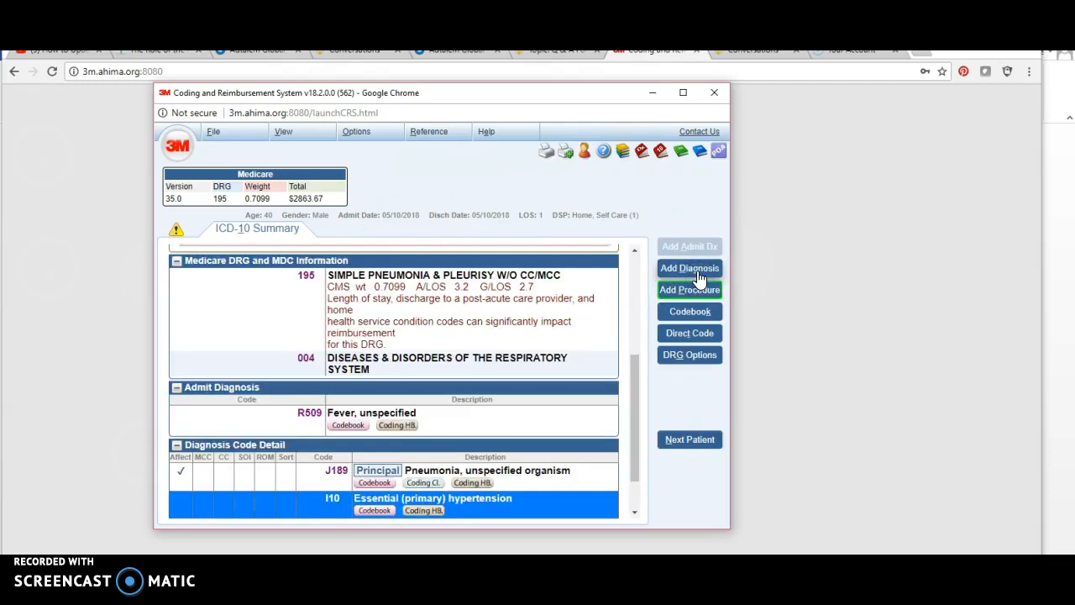
click(688, 269)
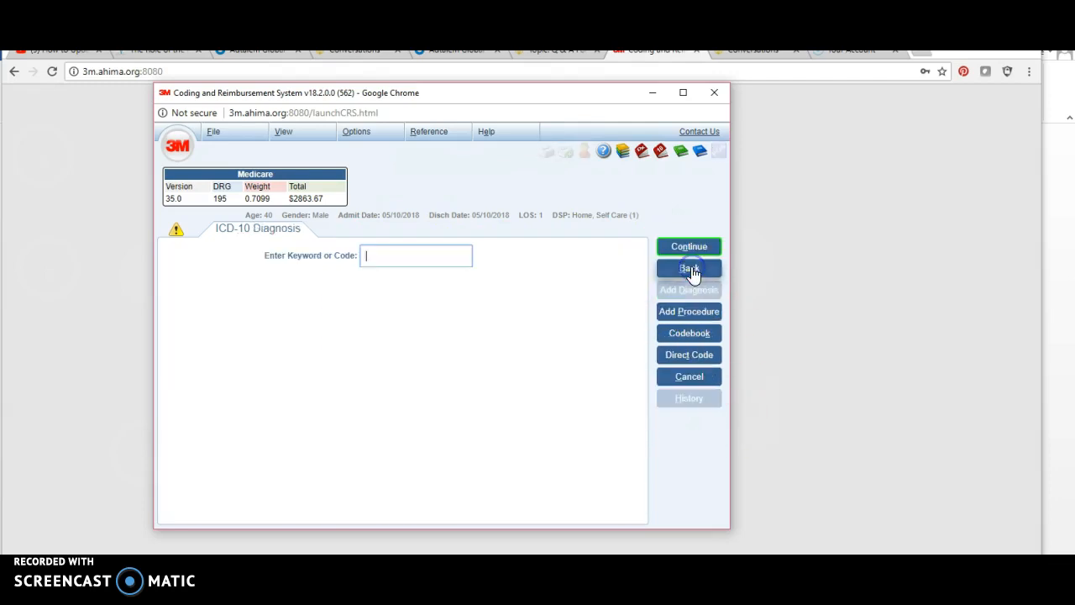
text(E)
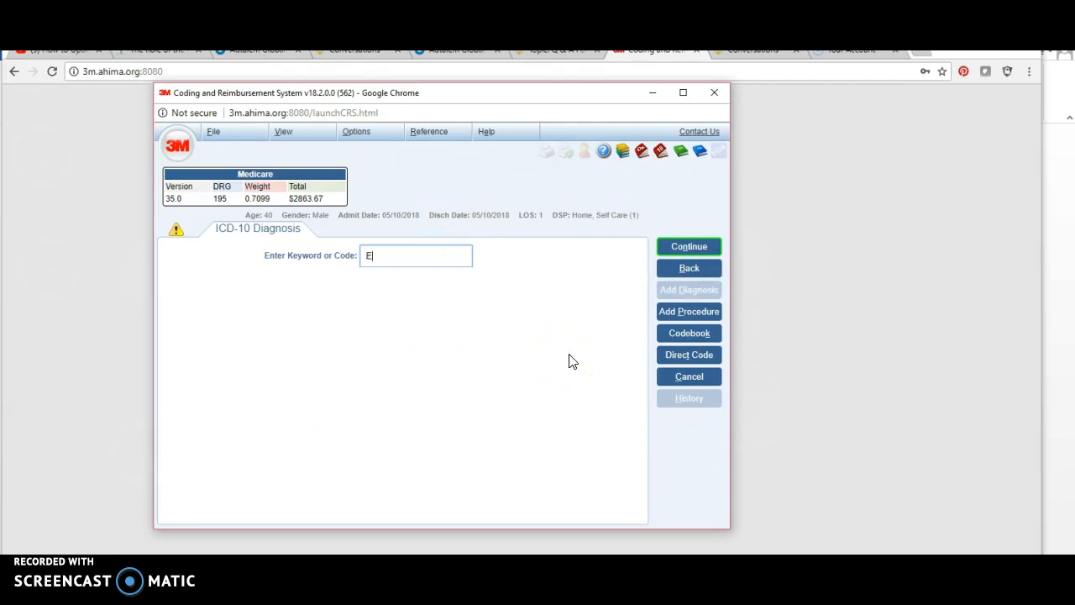
click(689, 245)
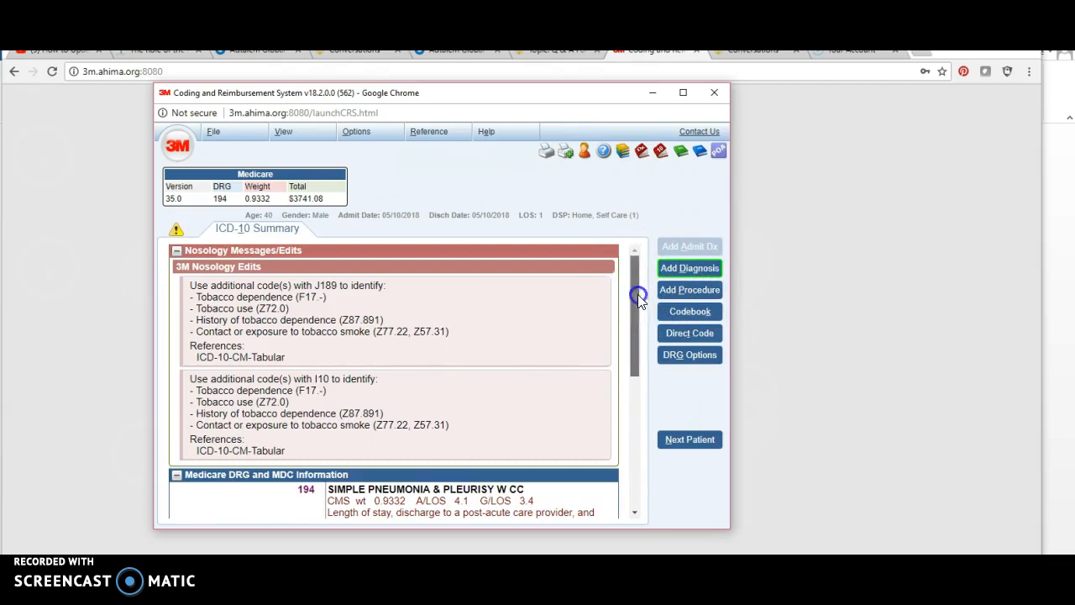
scroll(down, 3)
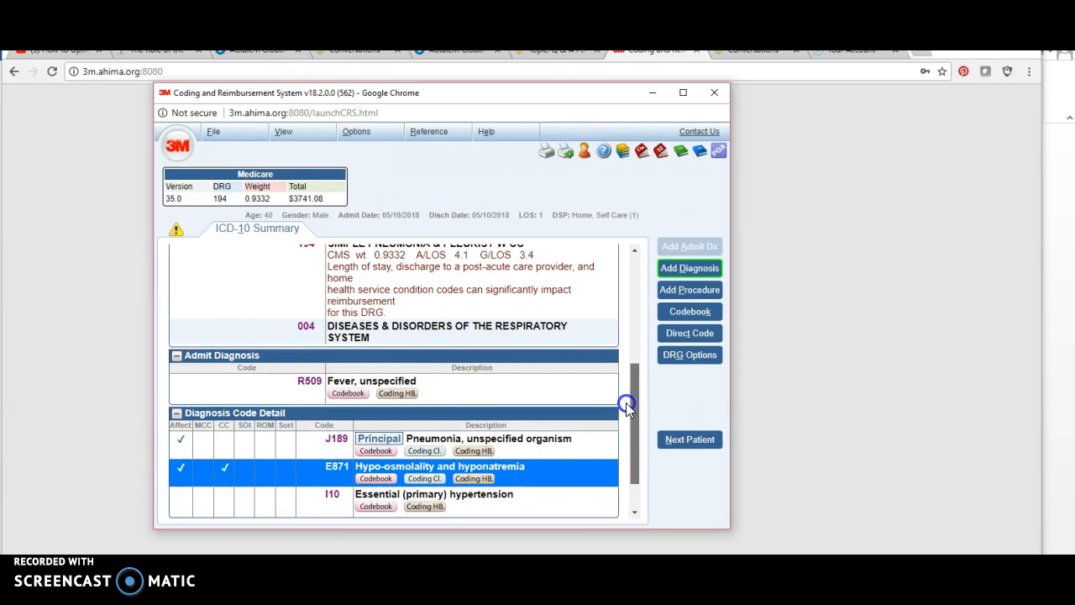
scroll(up, 3)
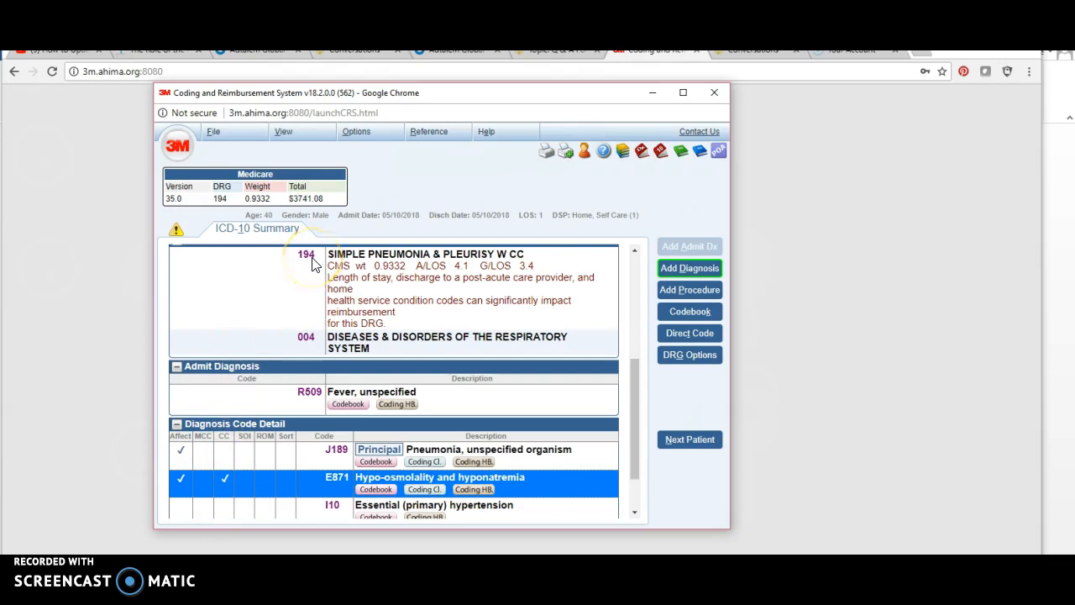
mouse_move(720, 421)
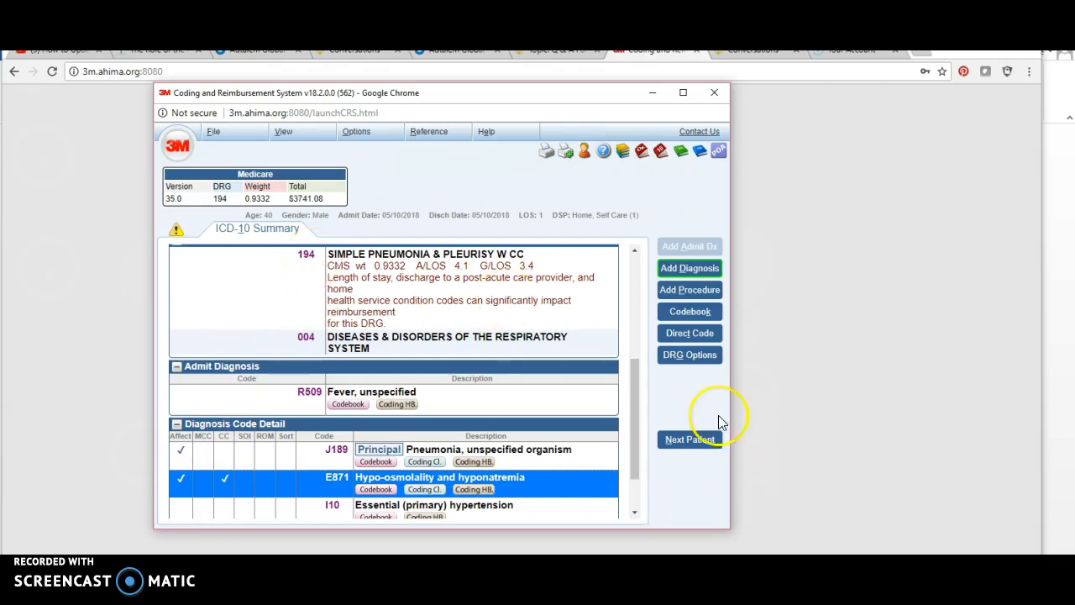
scroll(down, 3)
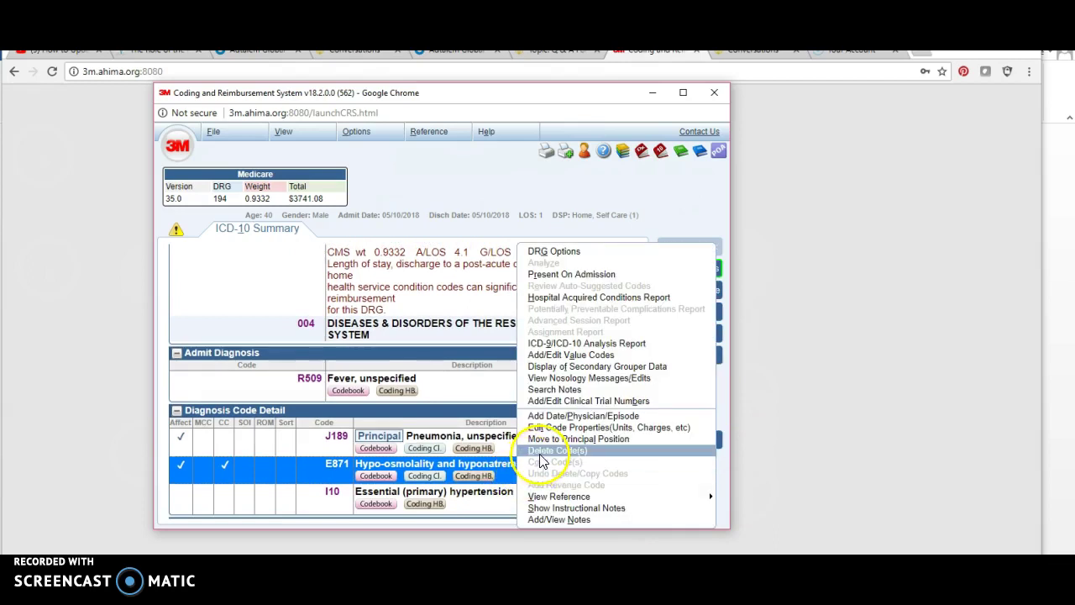
Step: Delete E871 then re-enter it by direct code, returning the case to DRG 194 at $3741.06
click(557, 450)
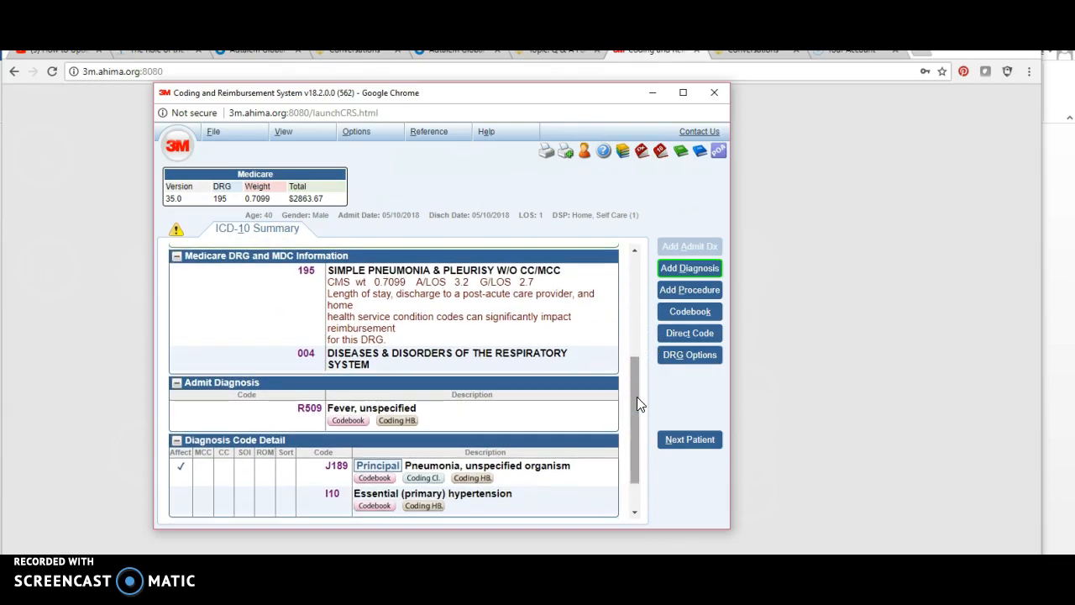
mouse_move(608, 365)
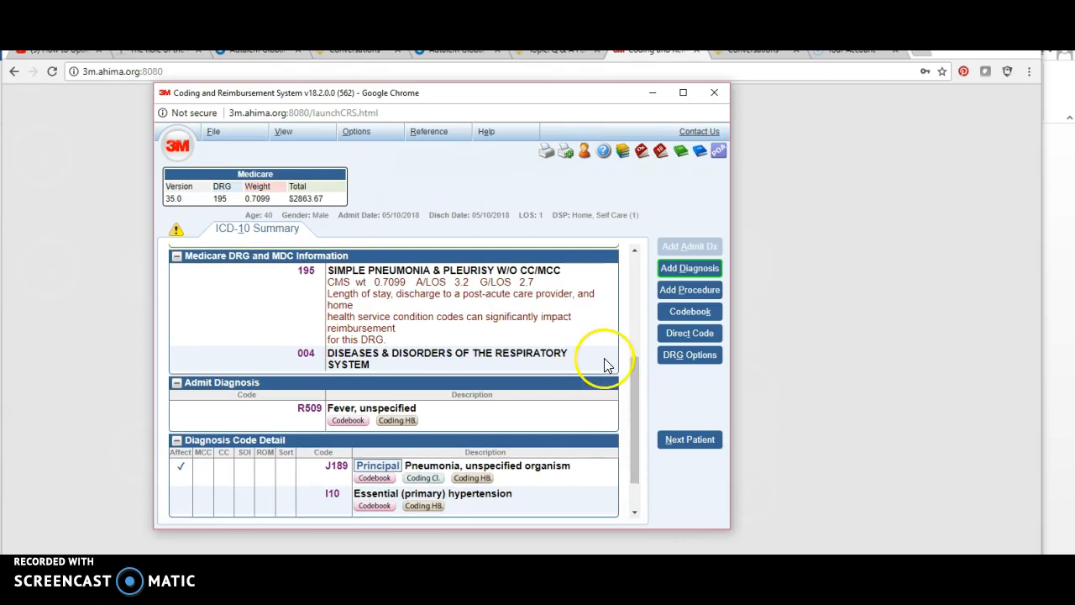
mouse_move(540, 363)
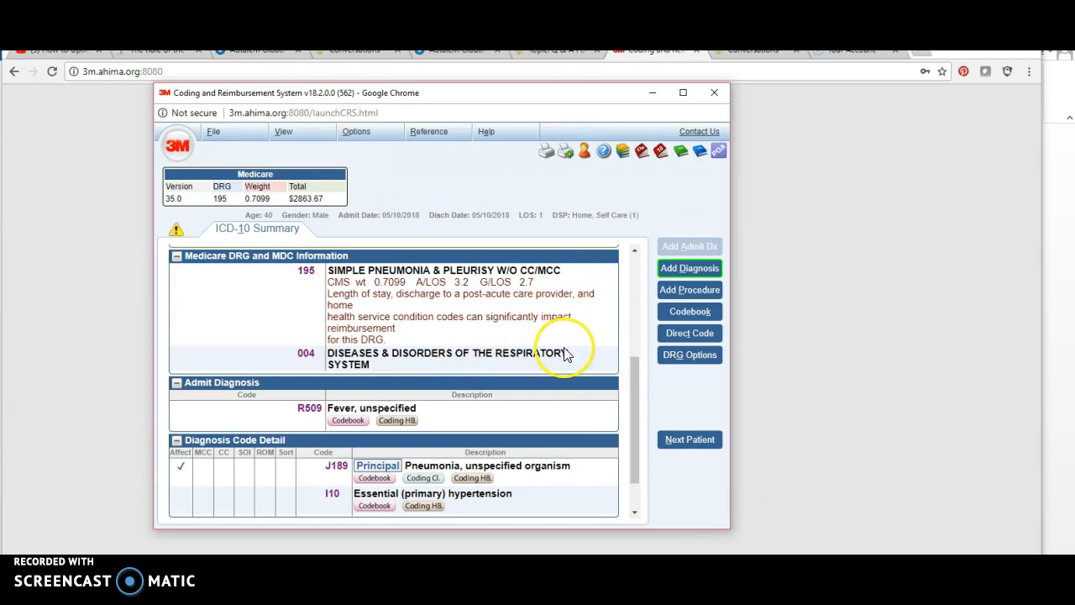
mouse_move(248, 176)
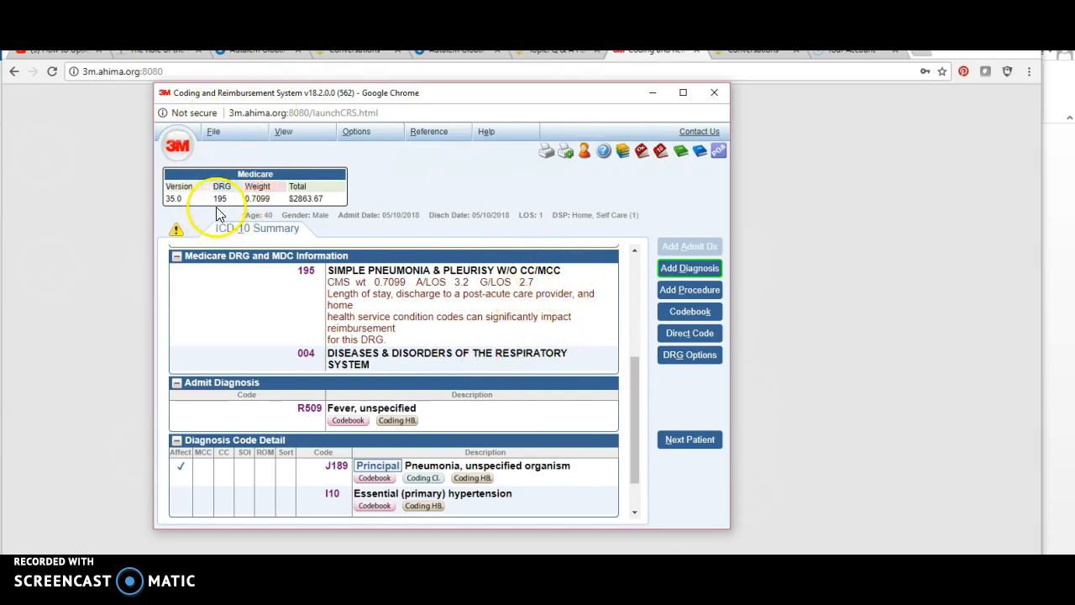
mouse_move(302, 220)
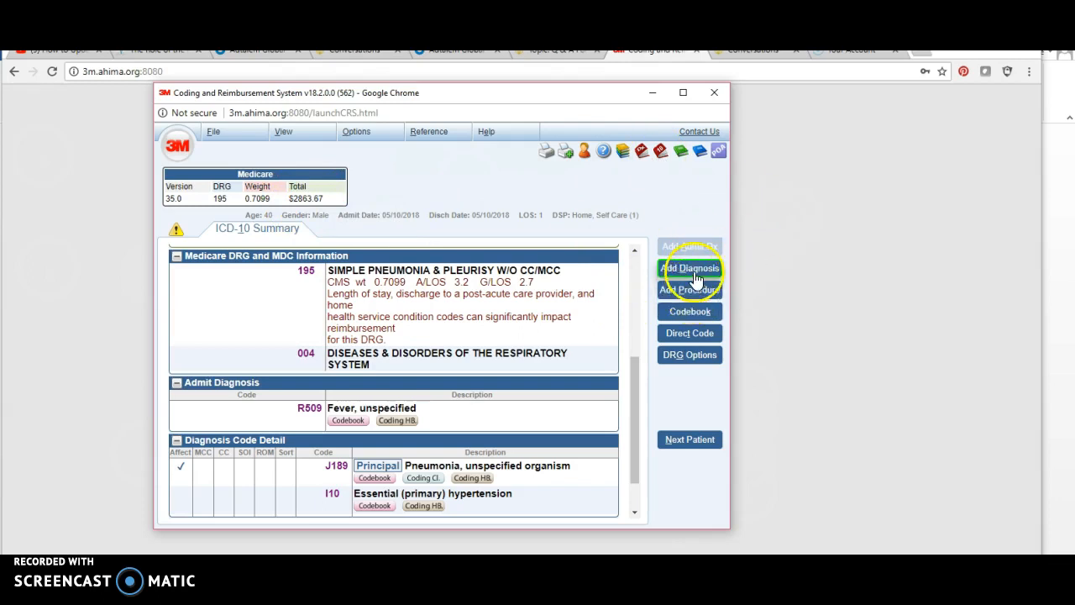
click(688, 269)
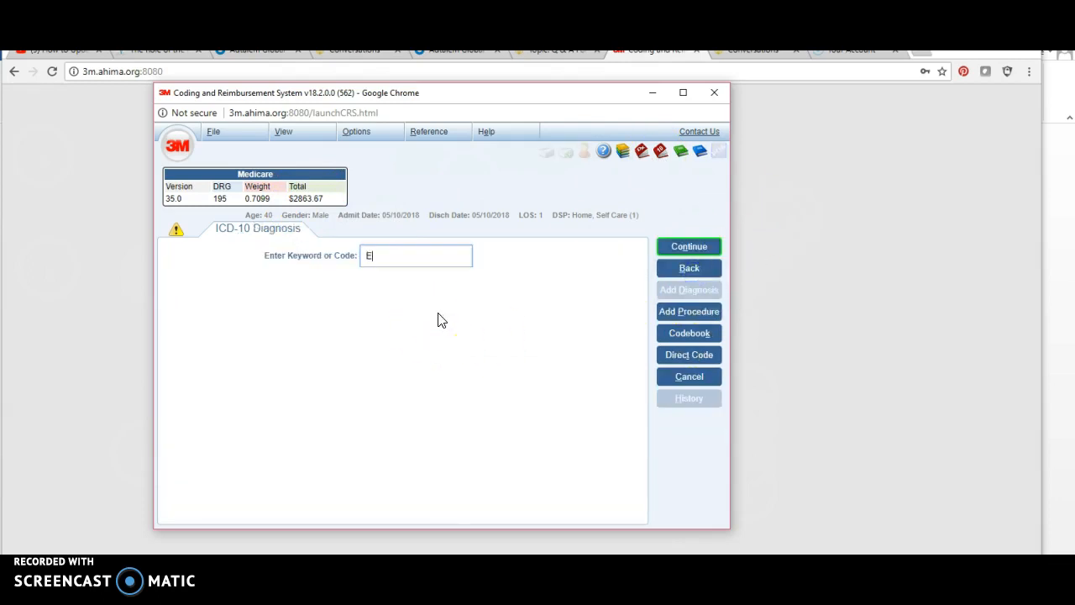
click(688, 353)
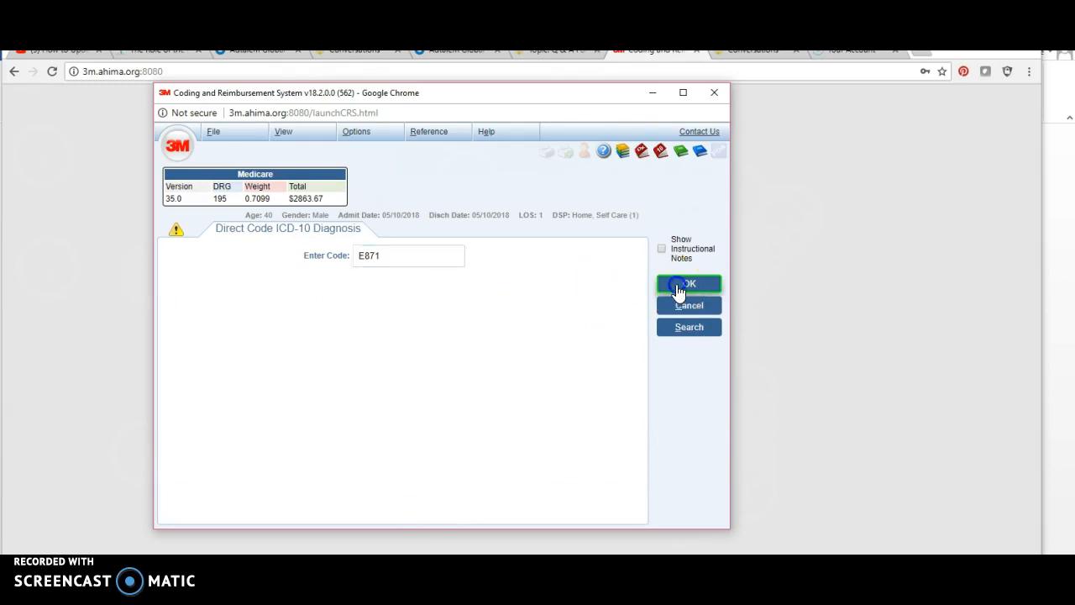
click(689, 282)
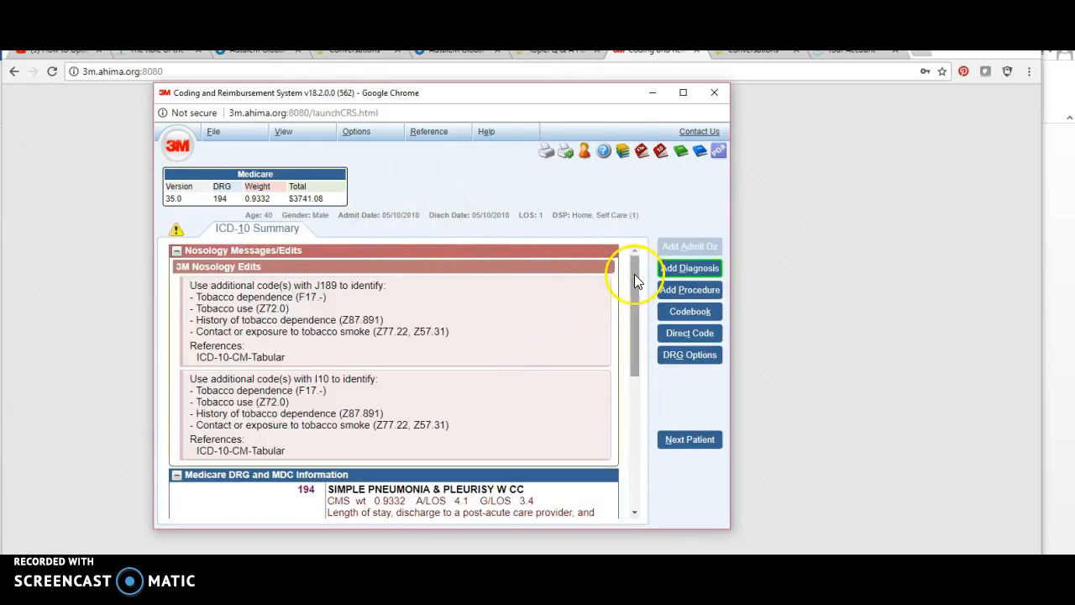
scroll(down, 3)
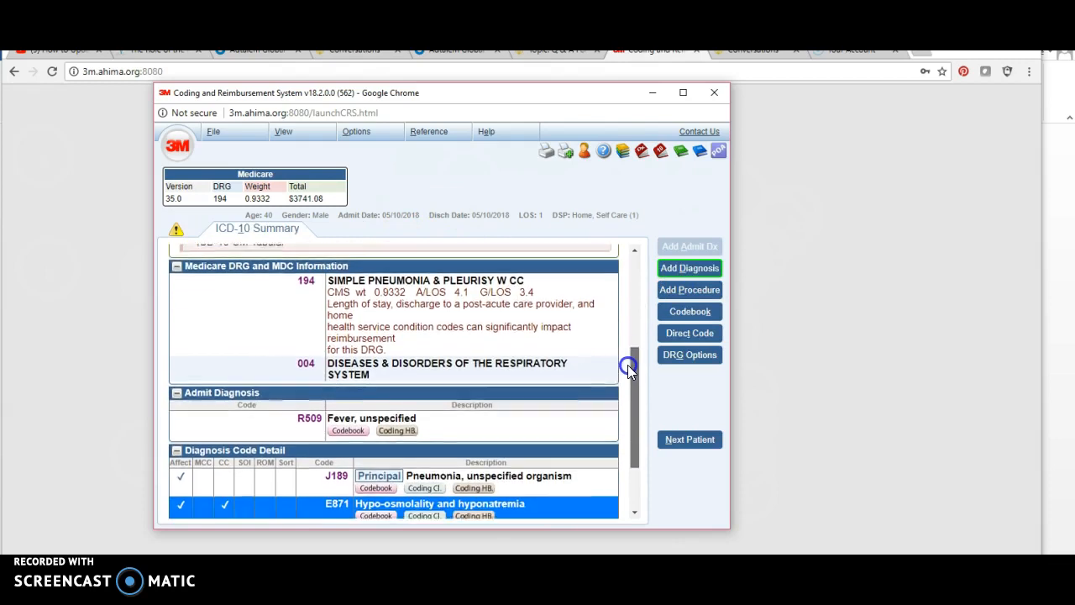
scroll(down, 3)
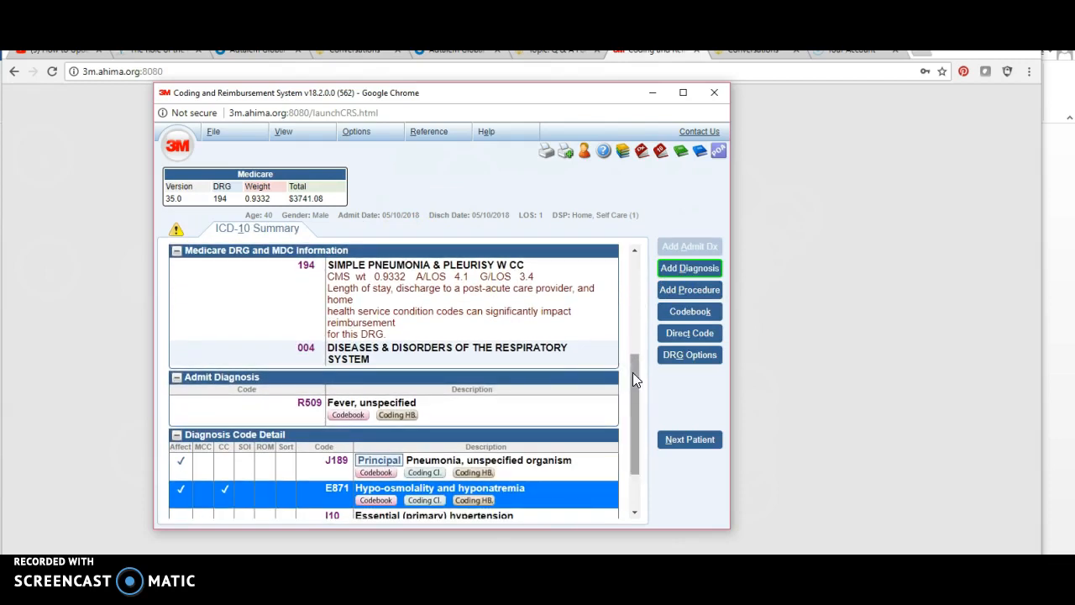
scroll(up, 3)
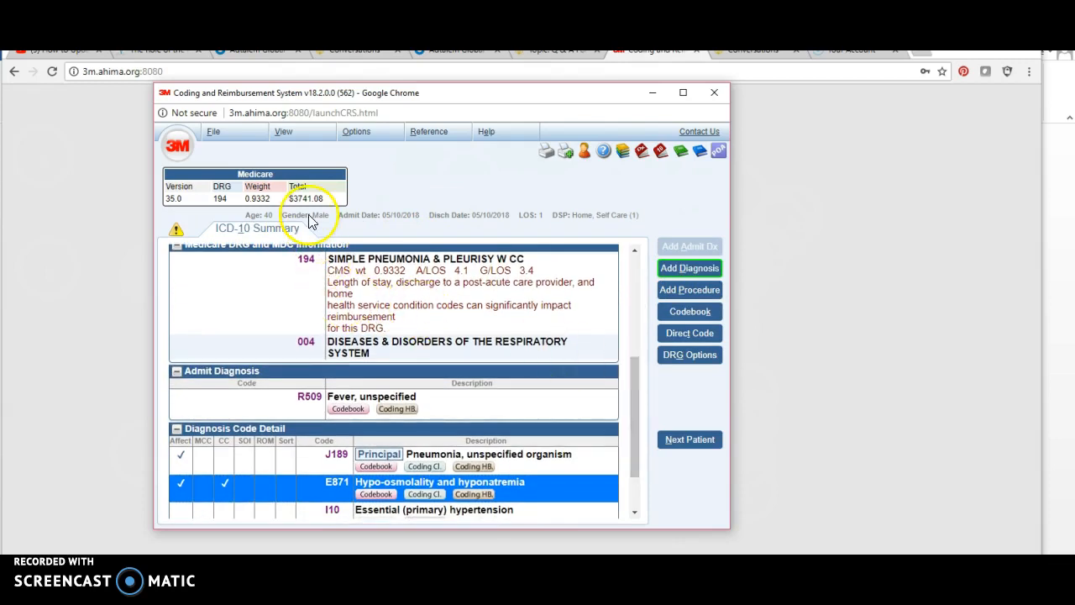
mouse_move(245, 182)
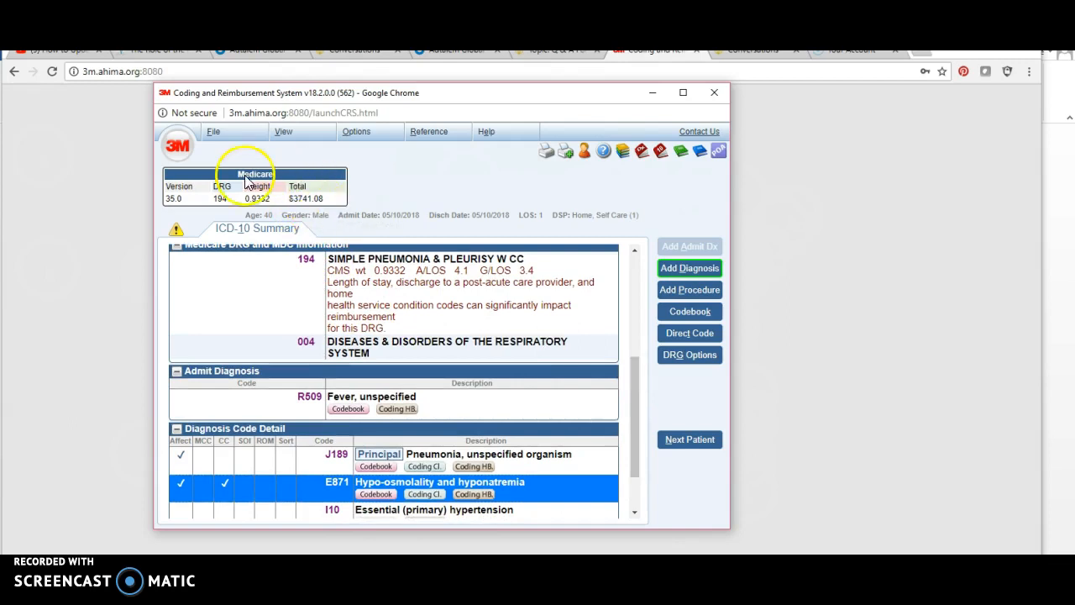
mouse_move(209, 211)
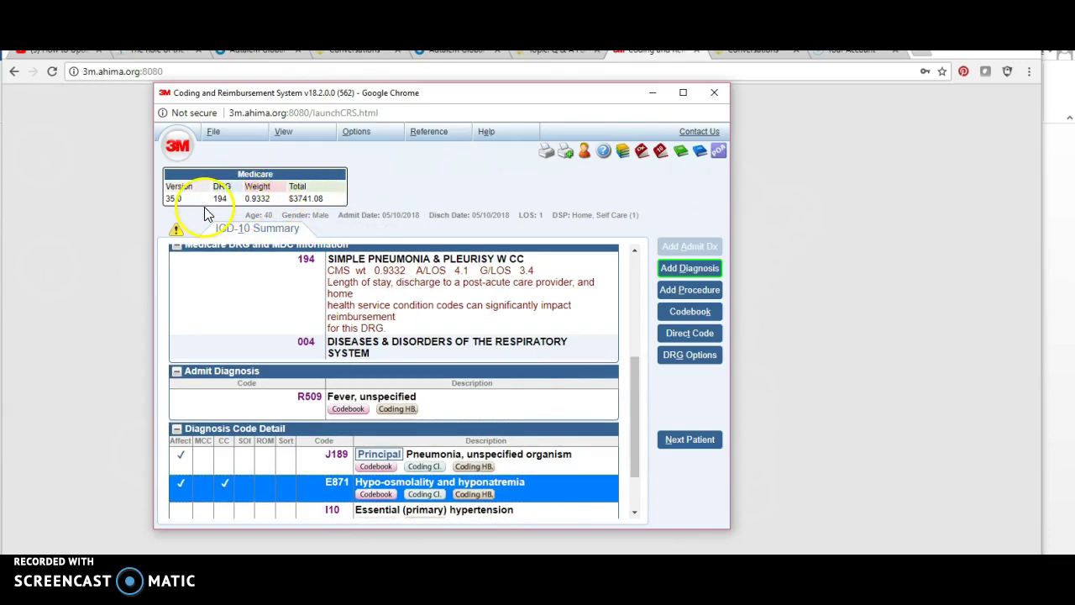
mouse_move(292, 225)
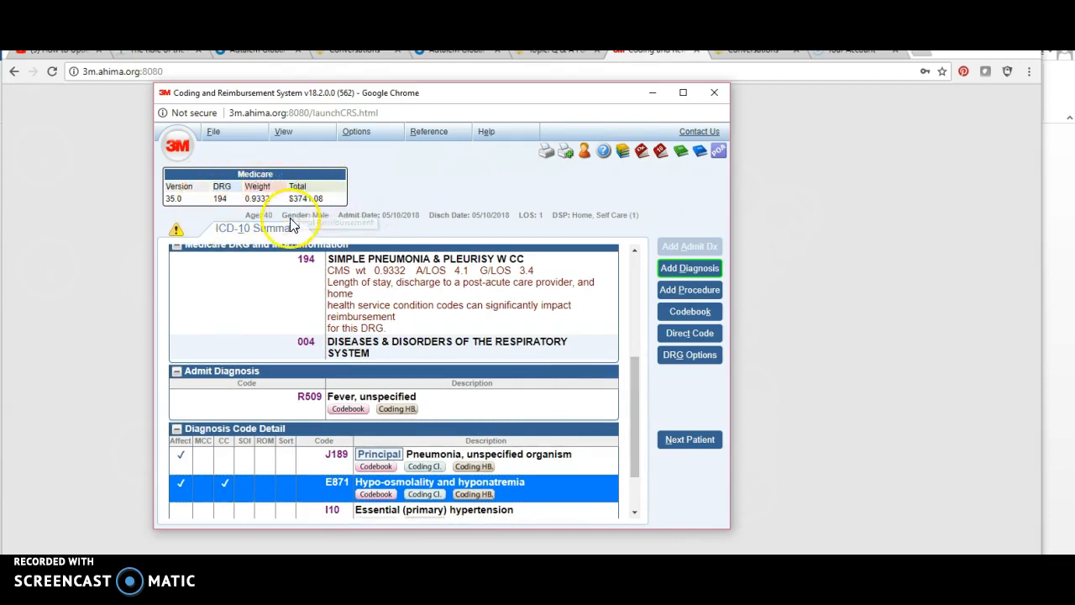
mouse_move(344, 212)
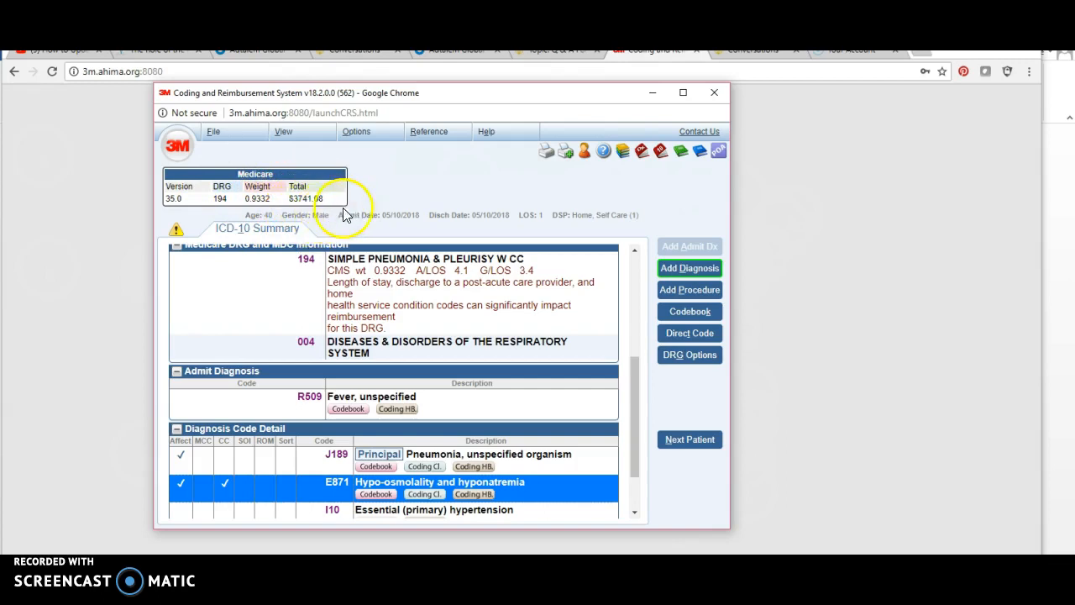
mouse_move(675, 353)
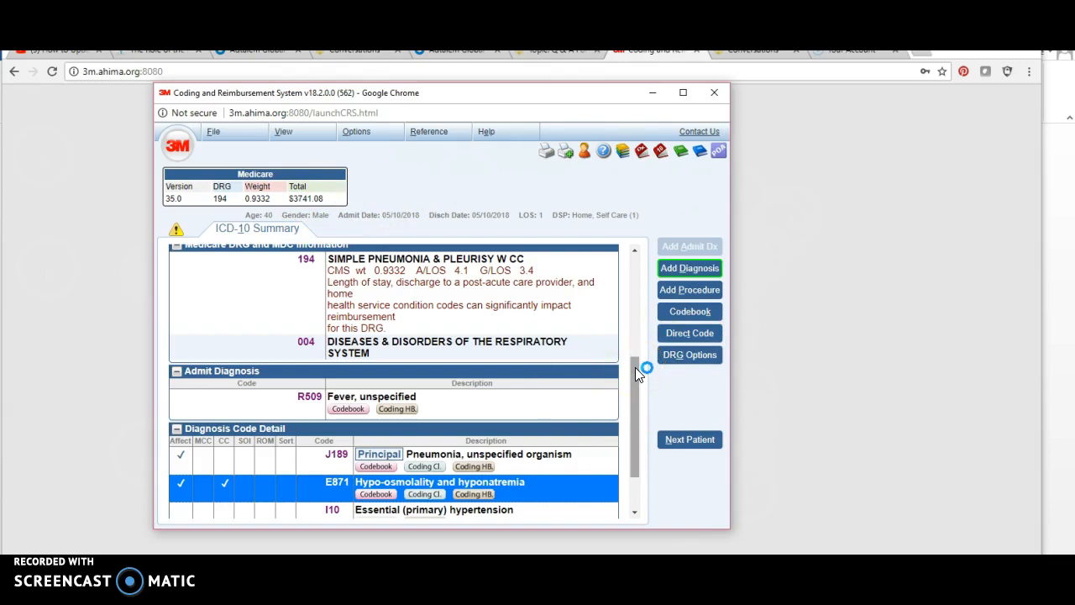
scroll(down, 3)
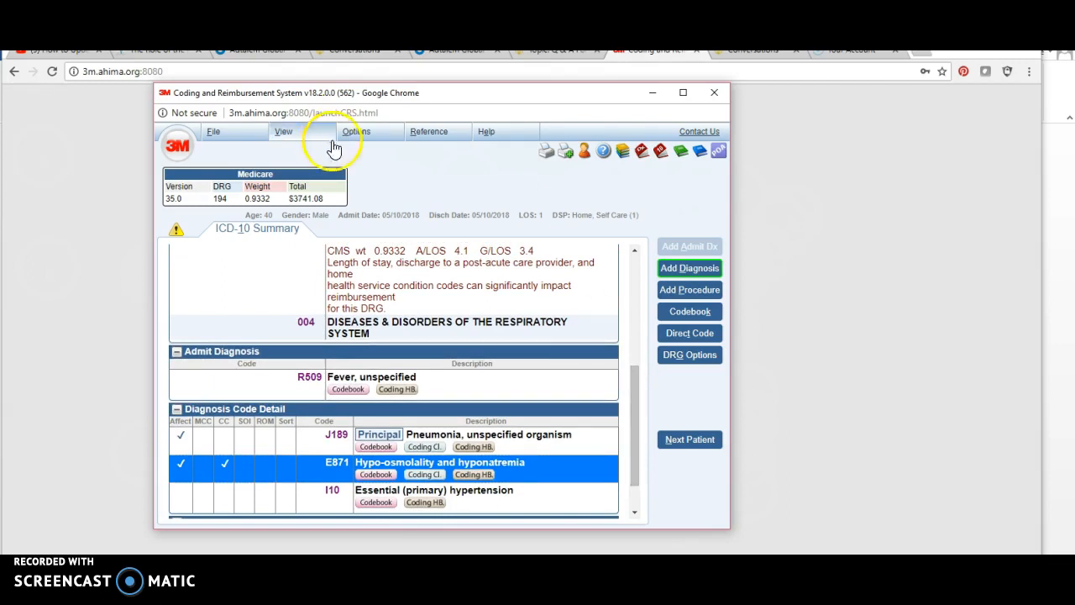
mouse_move(643, 294)
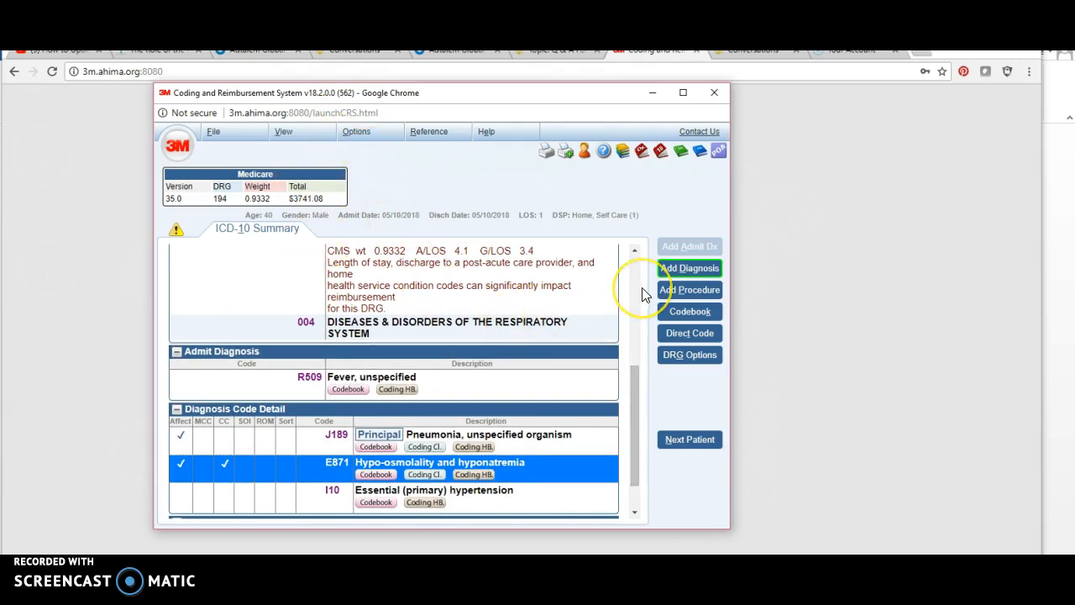